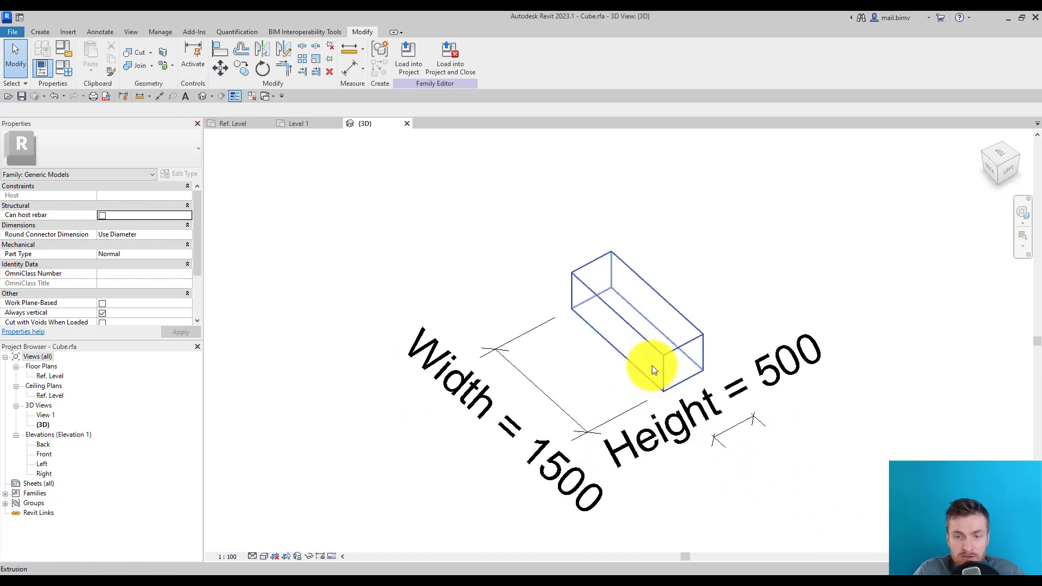
Review the reference level plan and the host project's South elevation of the placed cube.
double_click(49, 376)
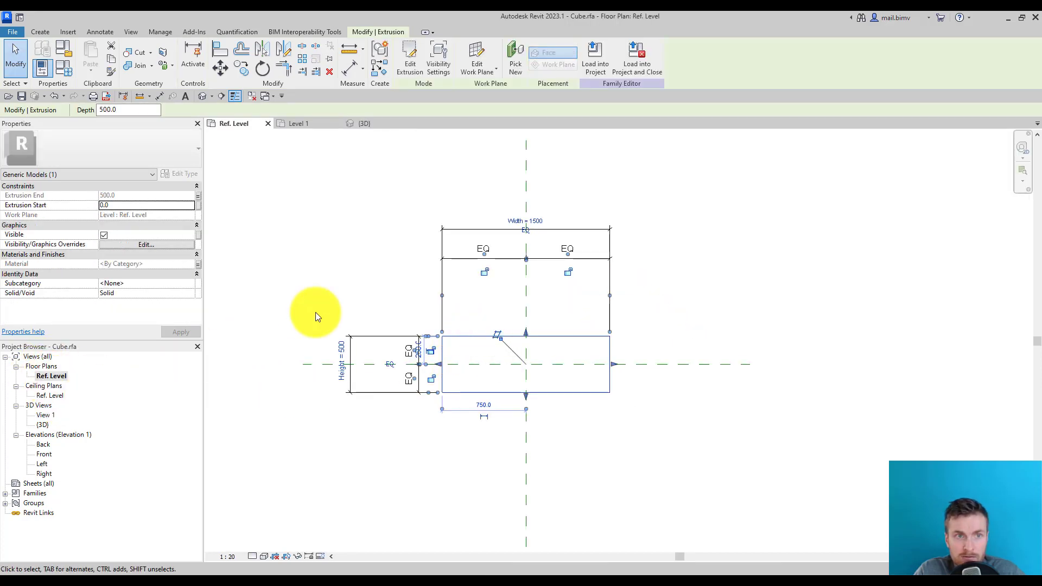
left_click(365, 122)
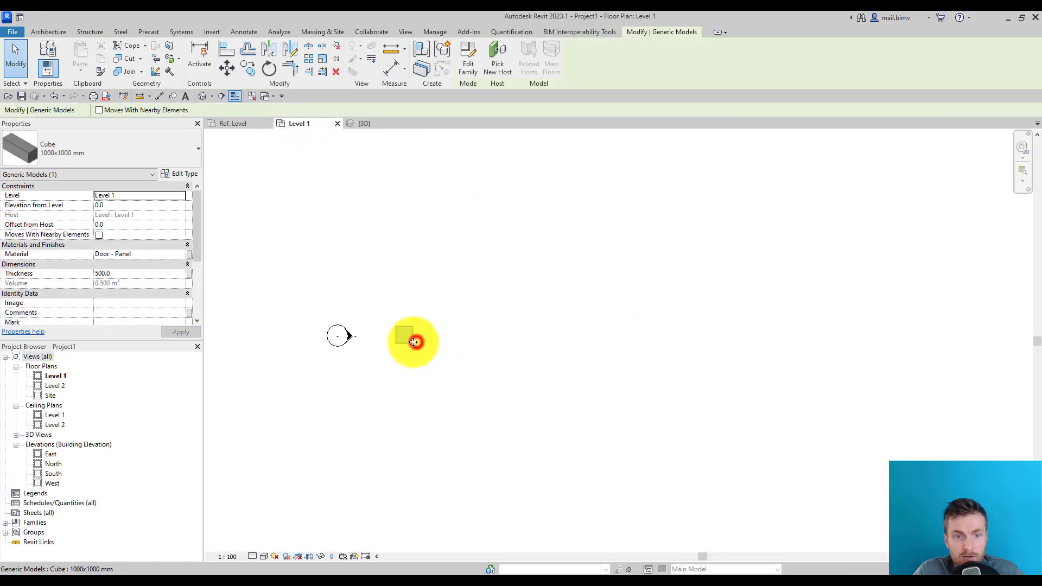
double_click(55, 474)
type("500")
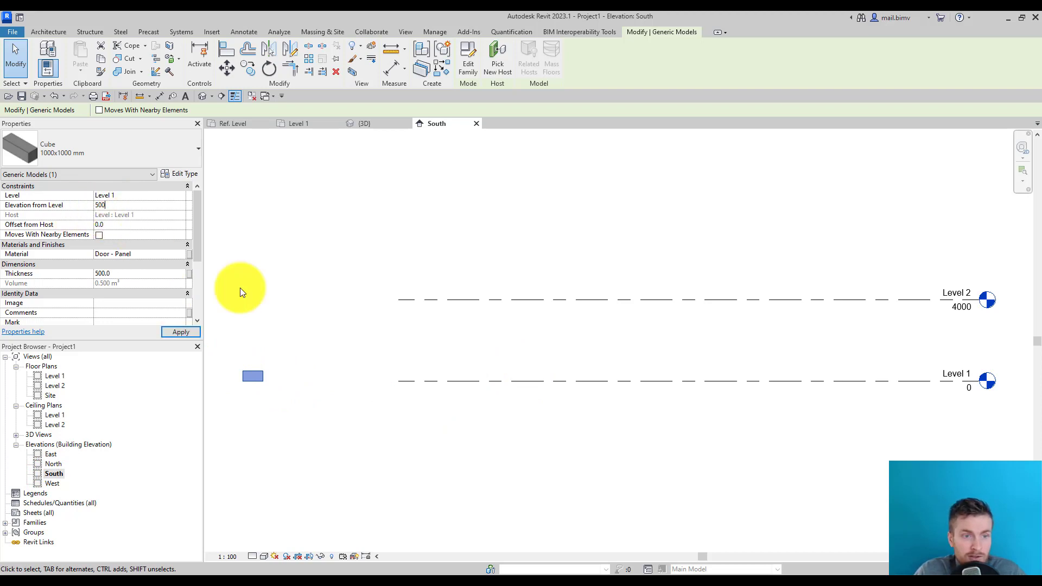
left_click(180, 332)
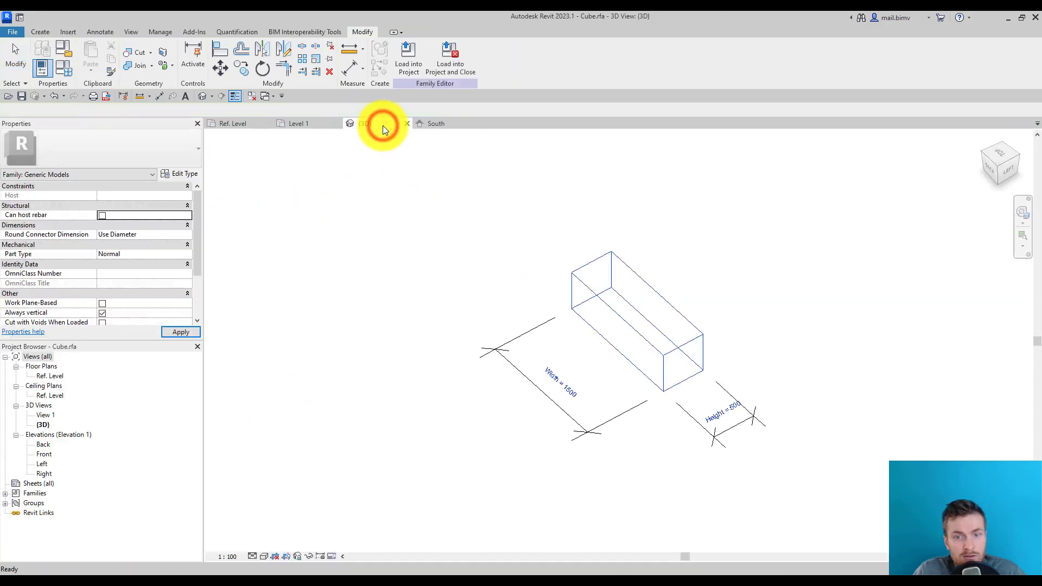
In the family's 3D view try an Extrusion Start offset, then bring up the Front elevation.
left_click(637, 320)
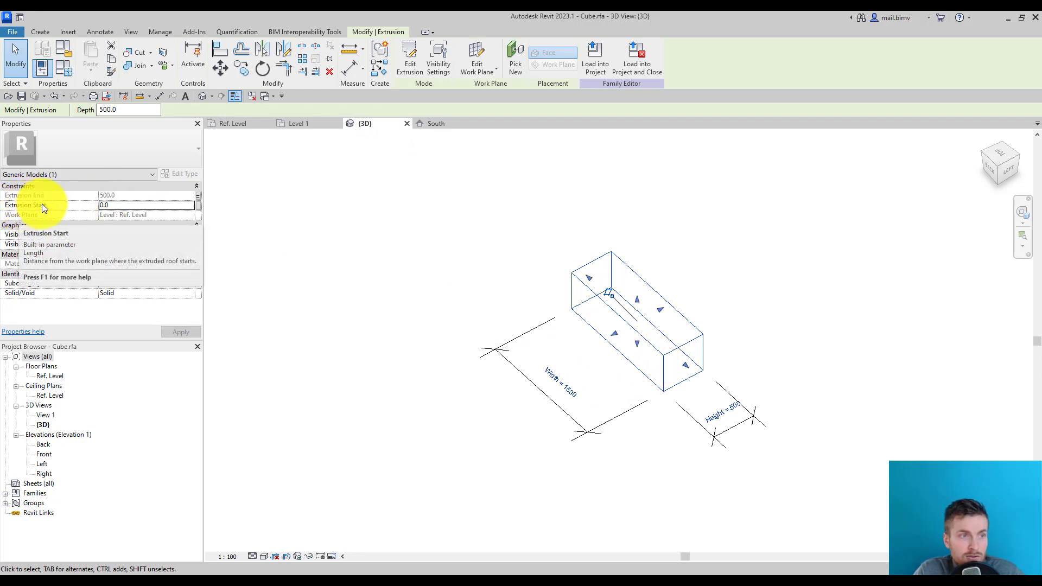
left_click(147, 205)
type("-500")
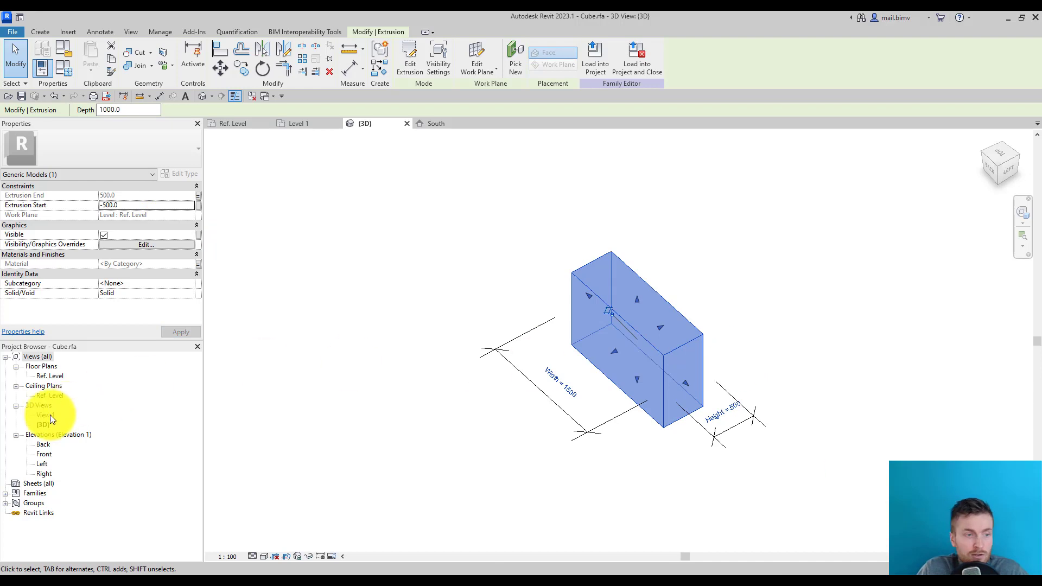
double_click(44, 454)
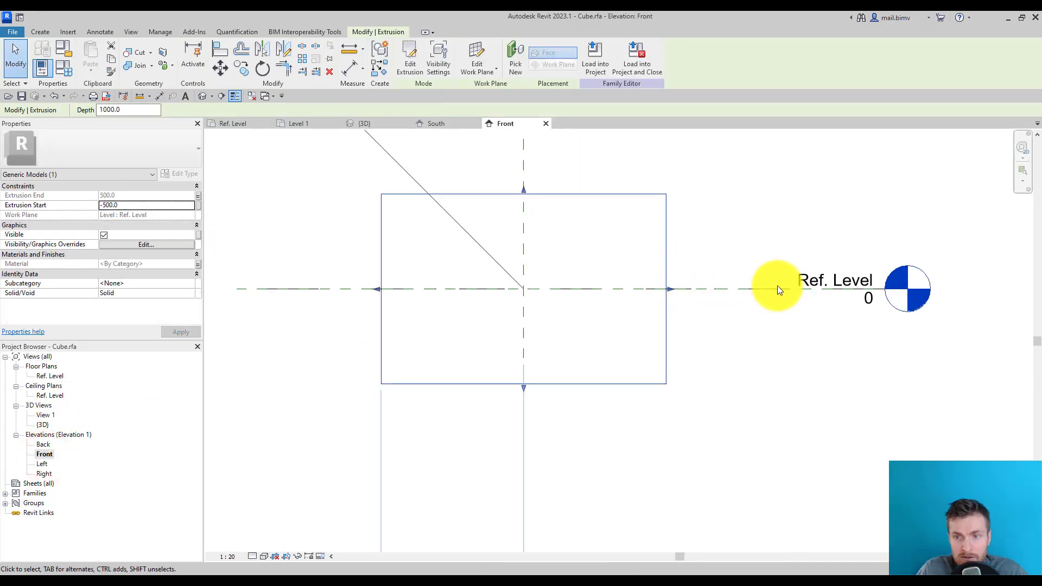
mouse_move(591, 289)
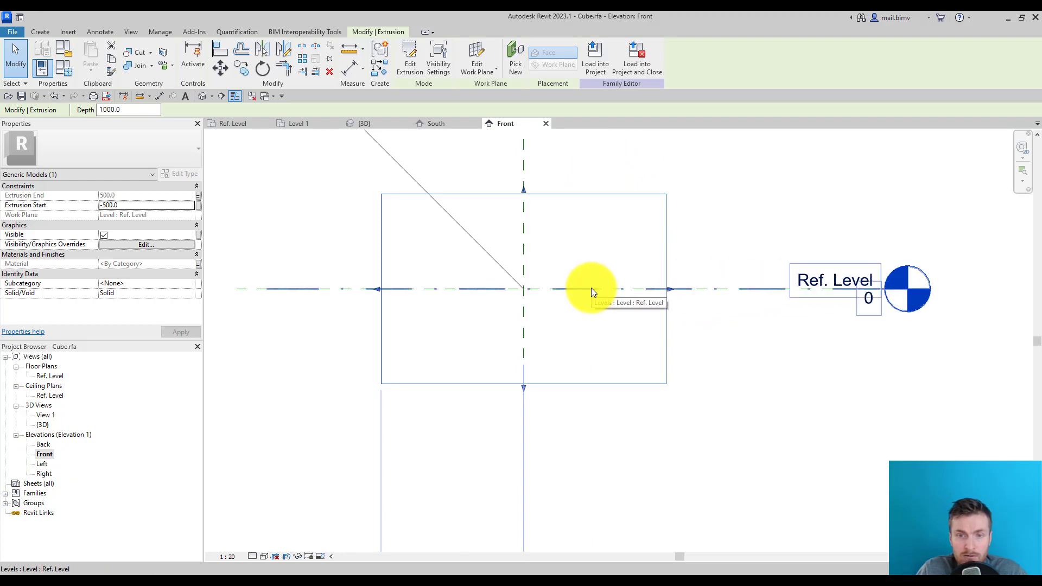
mouse_move(260, 289)
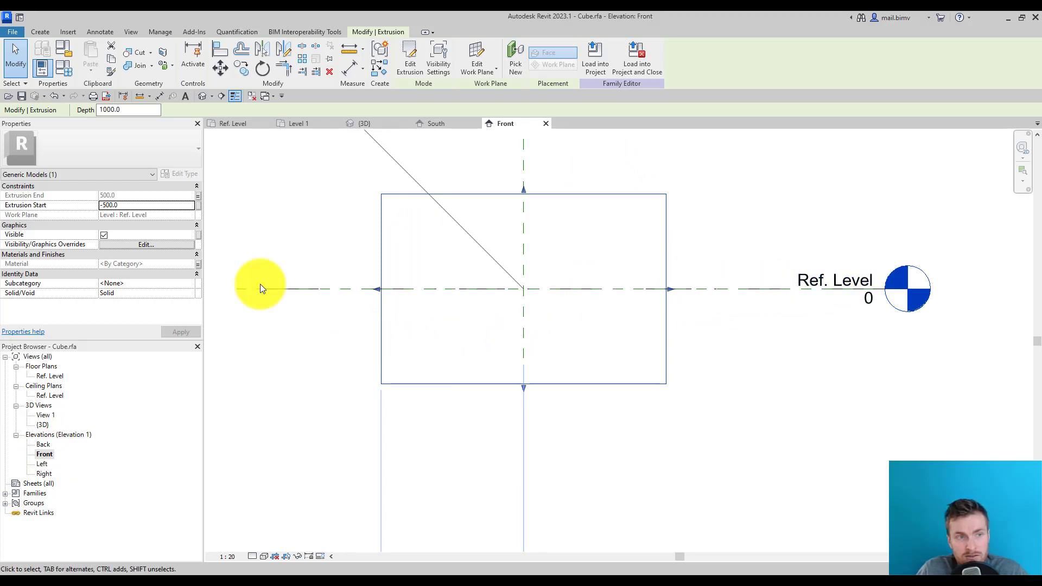
mouse_move(123, 247)
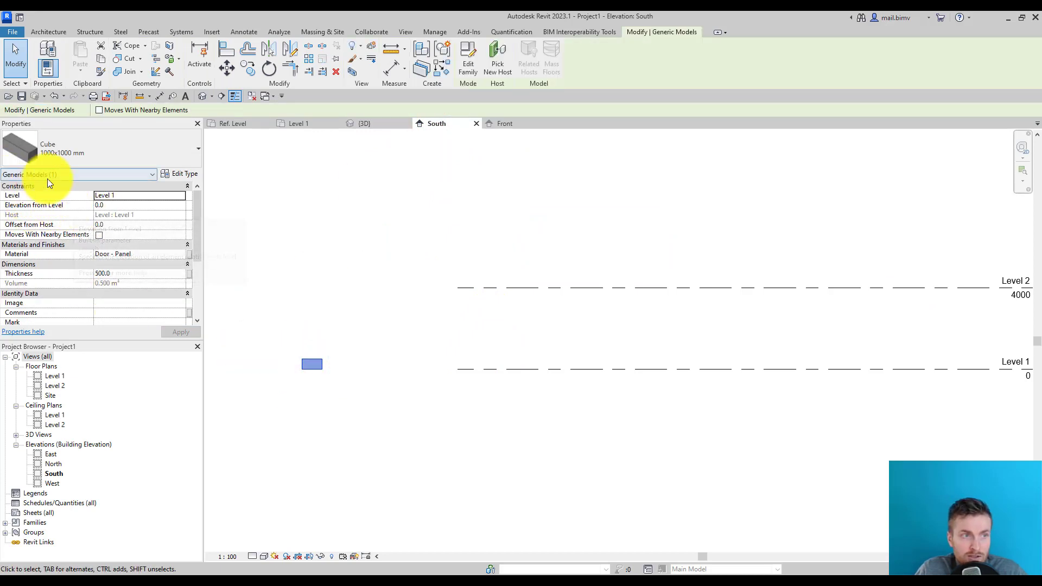
mouse_move(75, 213)
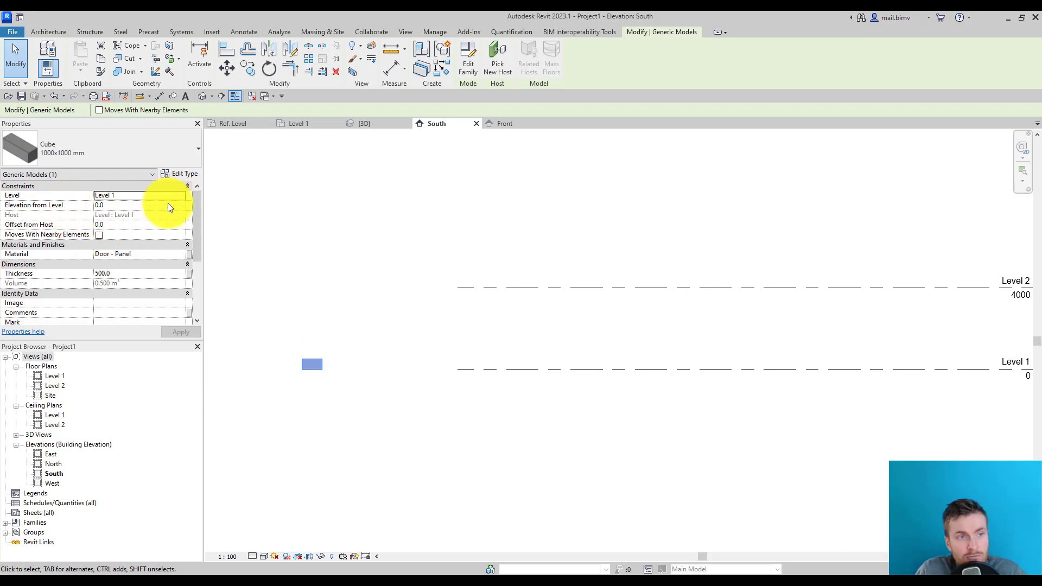
mouse_move(174, 221)
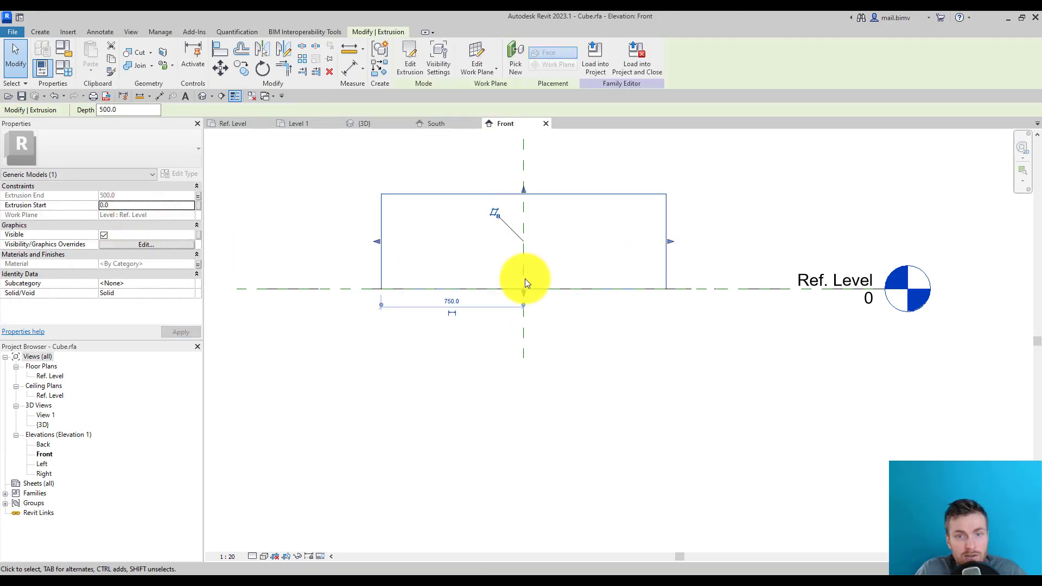
mouse_move(480, 241)
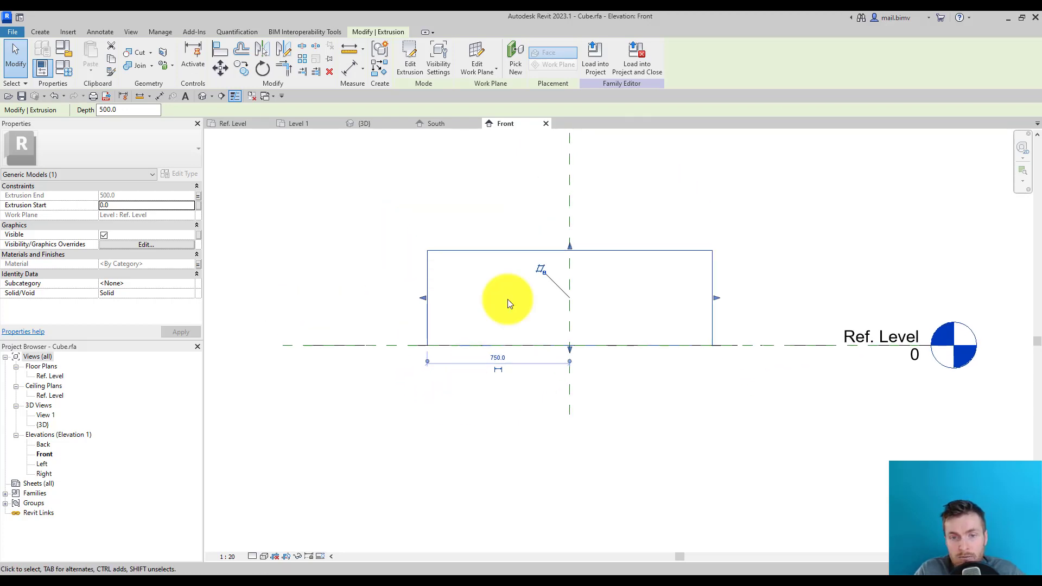
mouse_move(257, 304)
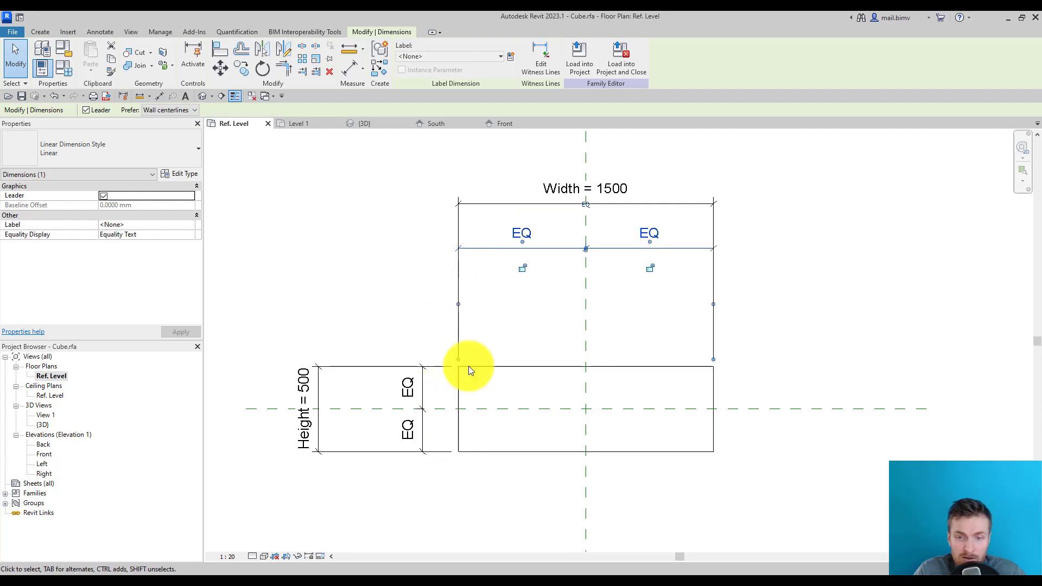
mouse_move(708, 449)
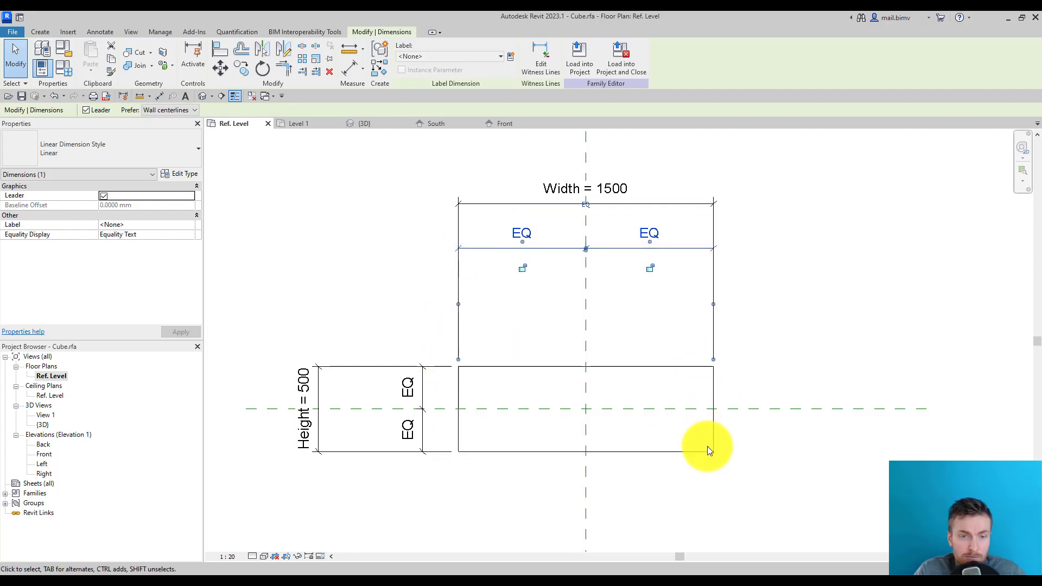
mouse_move(470, 425)
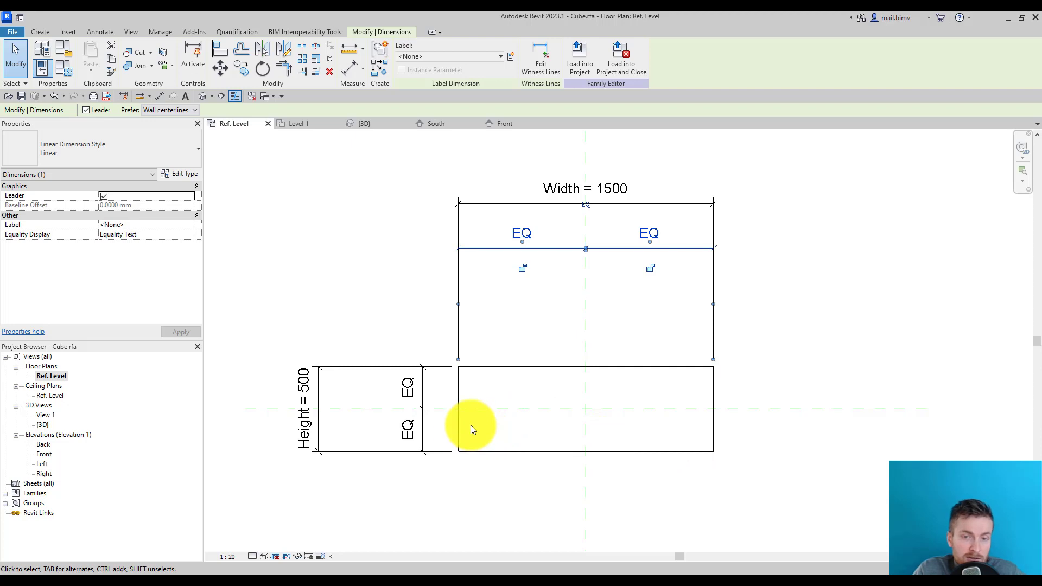
mouse_move(472, 313)
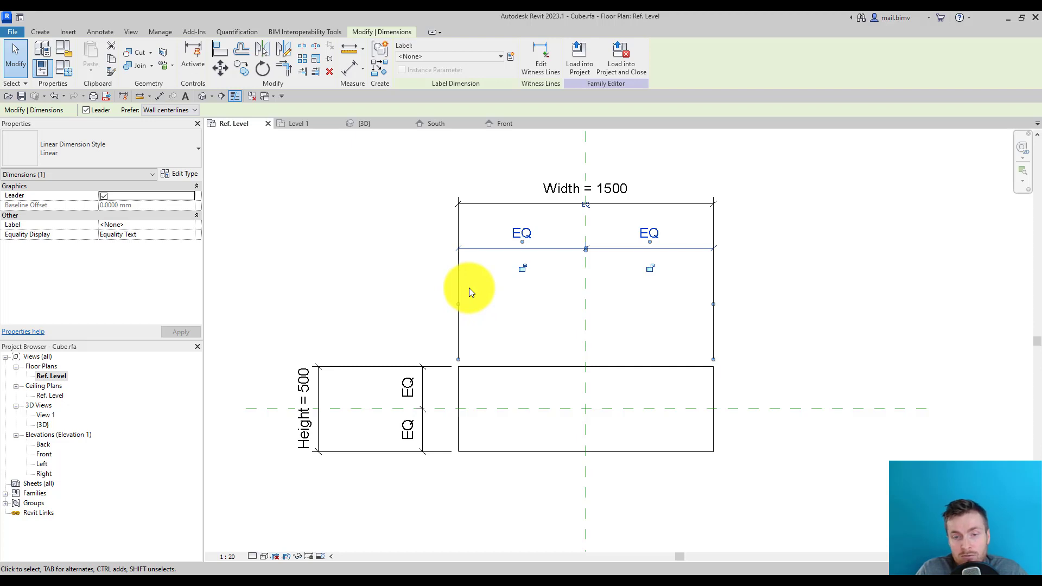
mouse_move(472, 303)
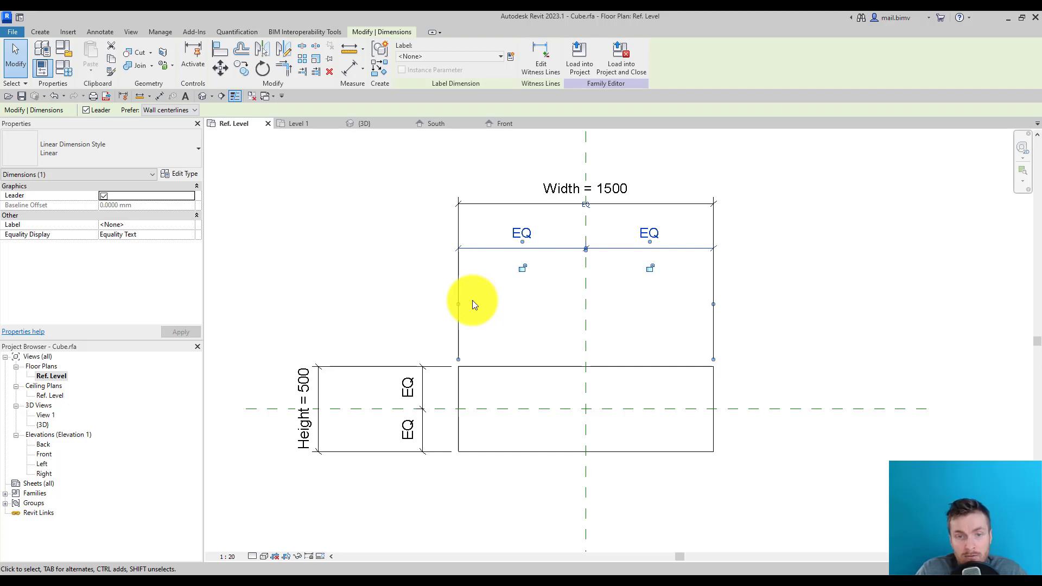
mouse_move(485, 432)
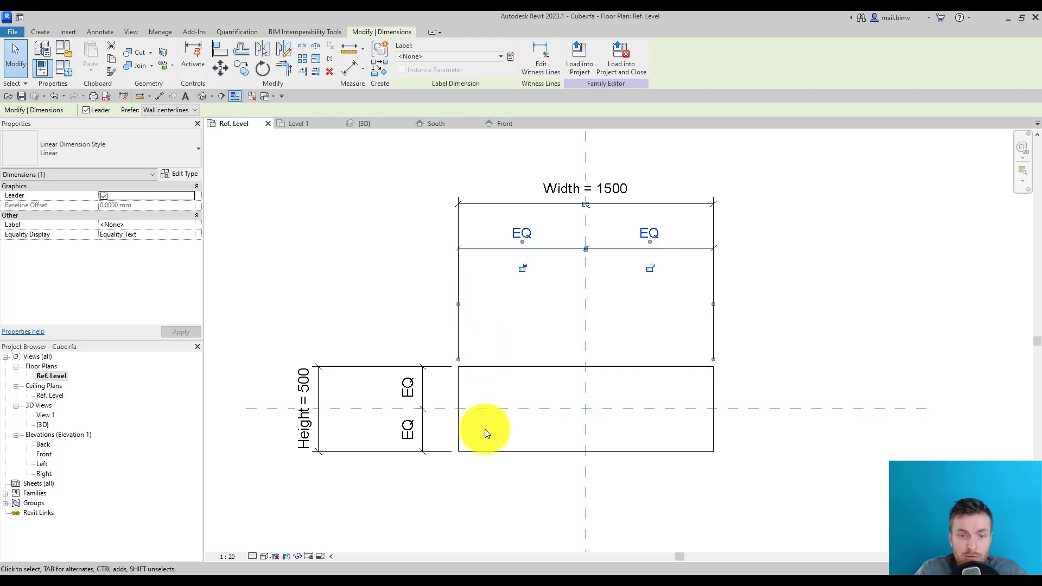
mouse_move(525, 339)
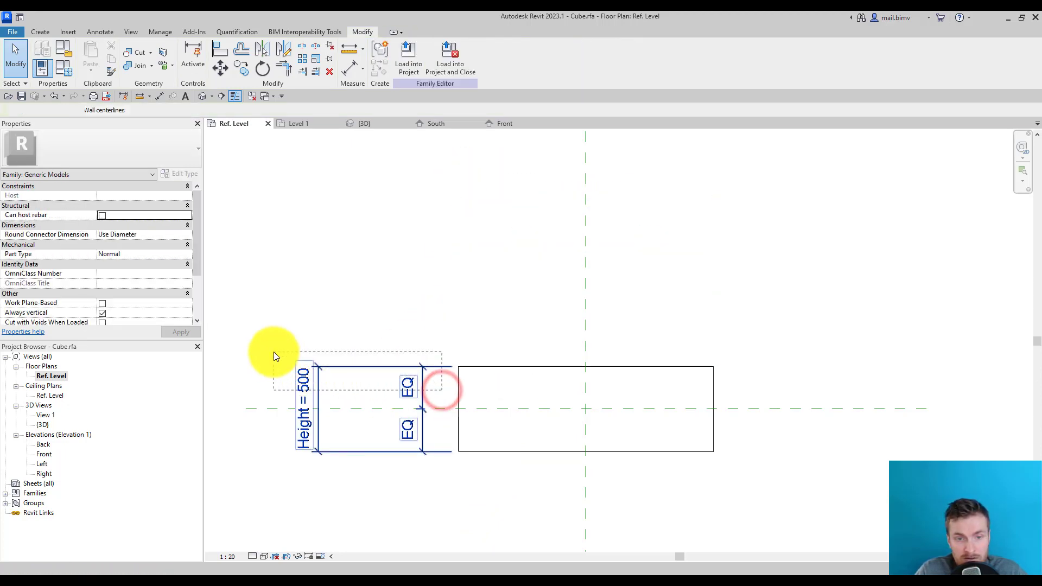
Delete the old Height dimensions, check Family Types still lists Height 500, Thickness 500, Width 1500.
left_click(322, 369)
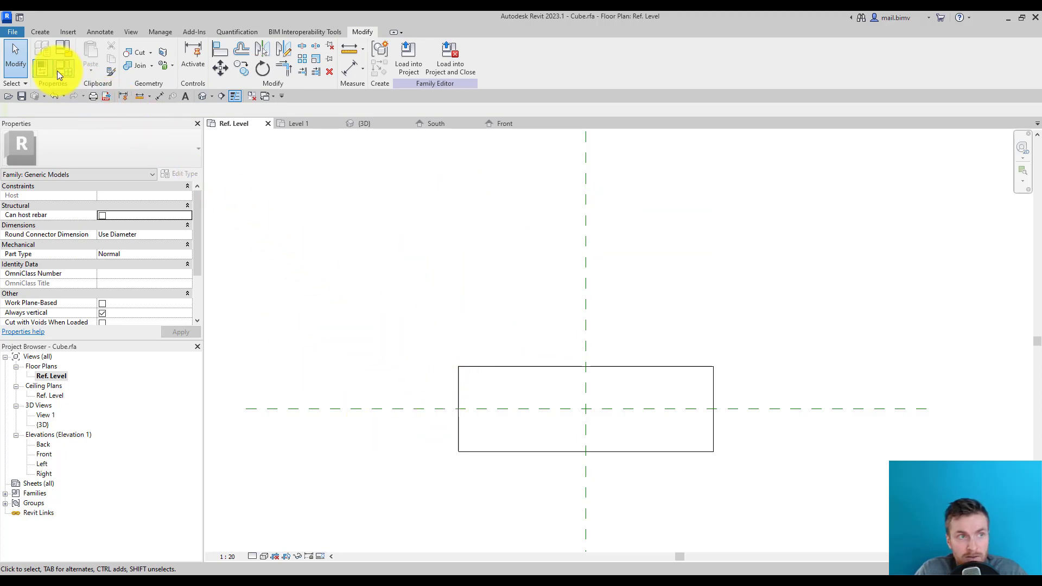
left_click(52, 60)
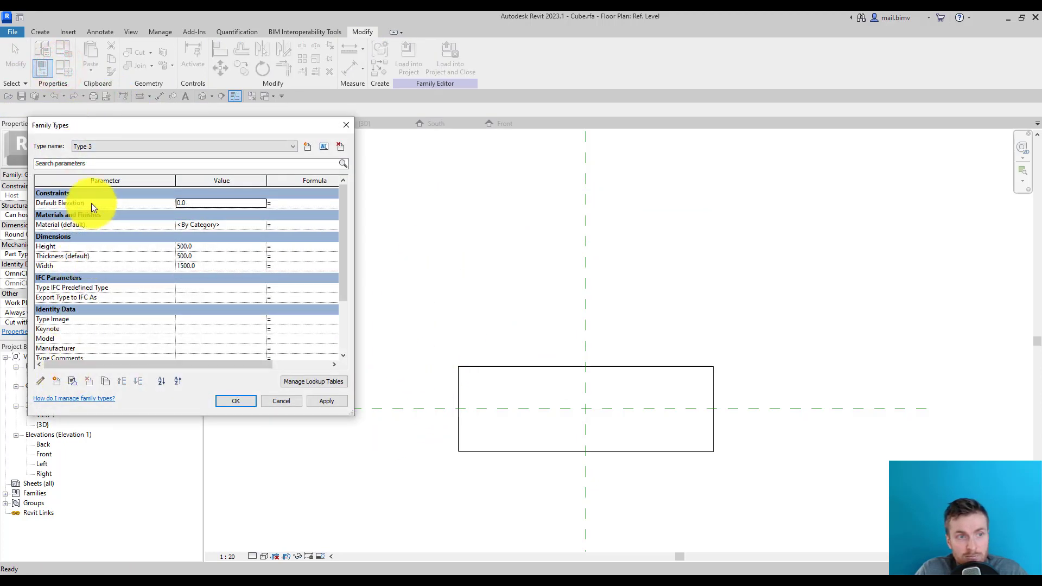
mouse_move(87, 266)
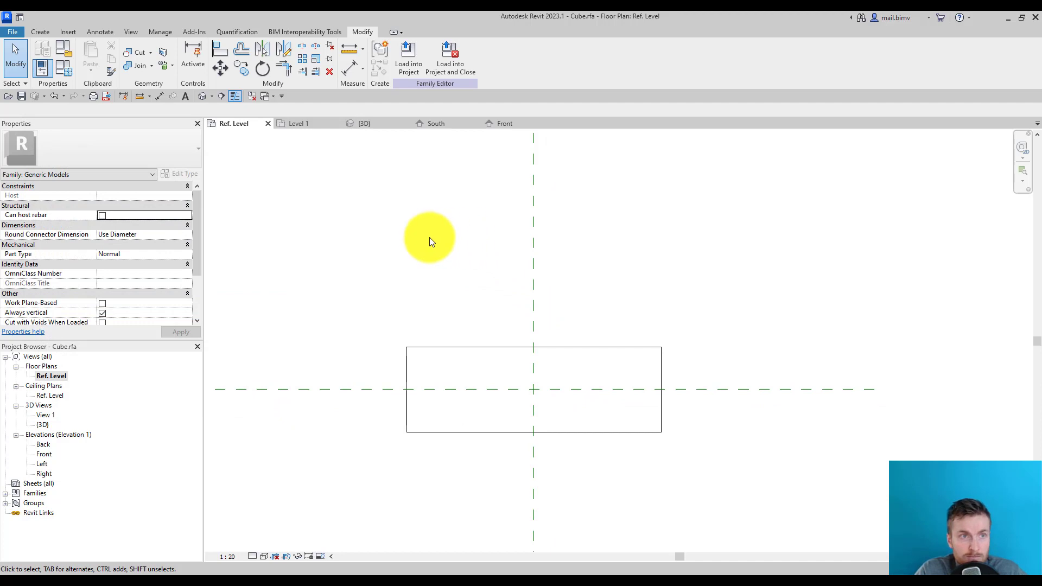
left_click(40, 31)
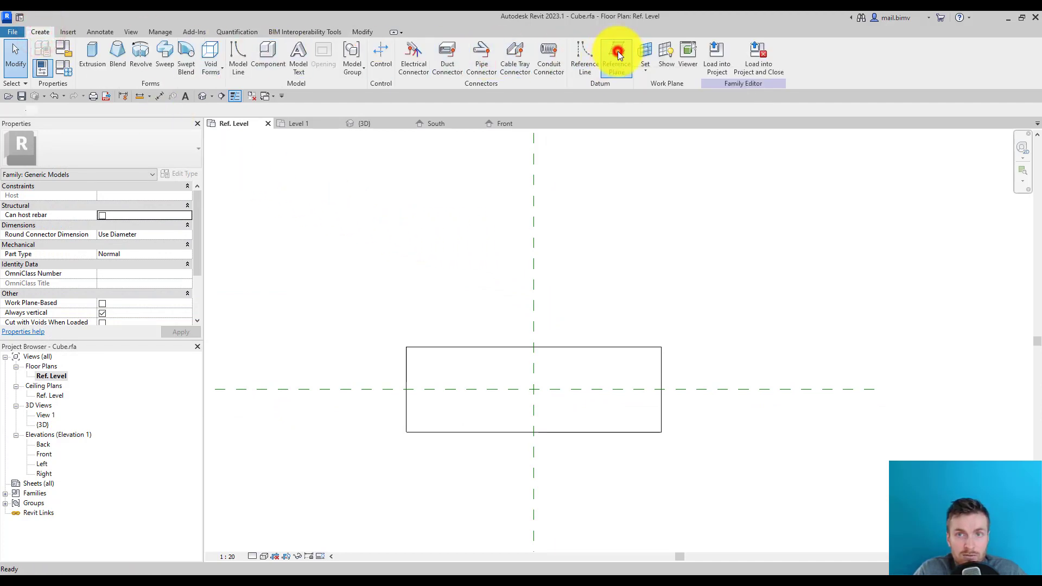
Draw reference planes around the box and dimension them, equality dimensions reading 1000 and 1361.
left_click(617, 54)
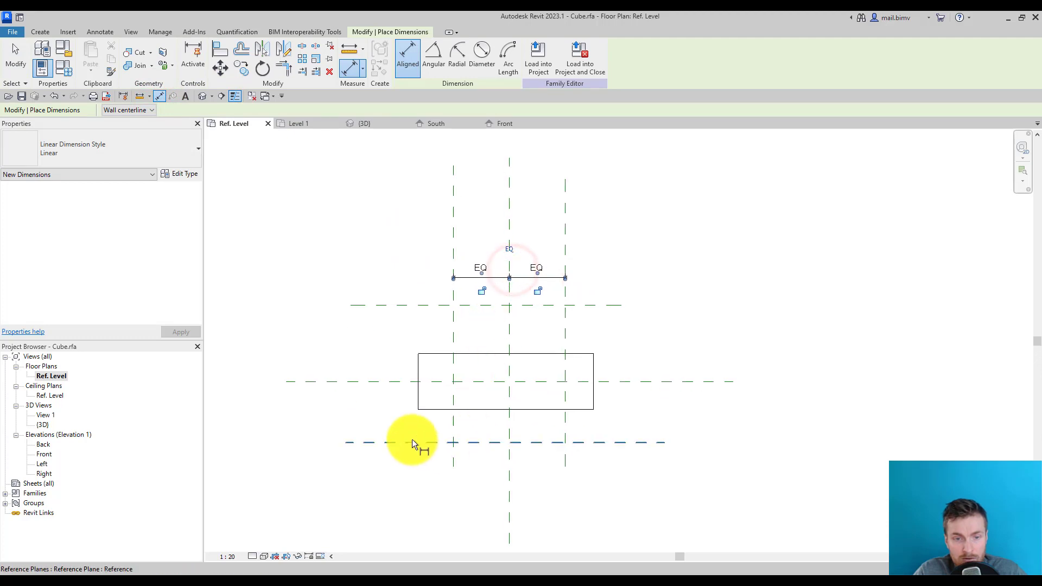
left_click(401, 306)
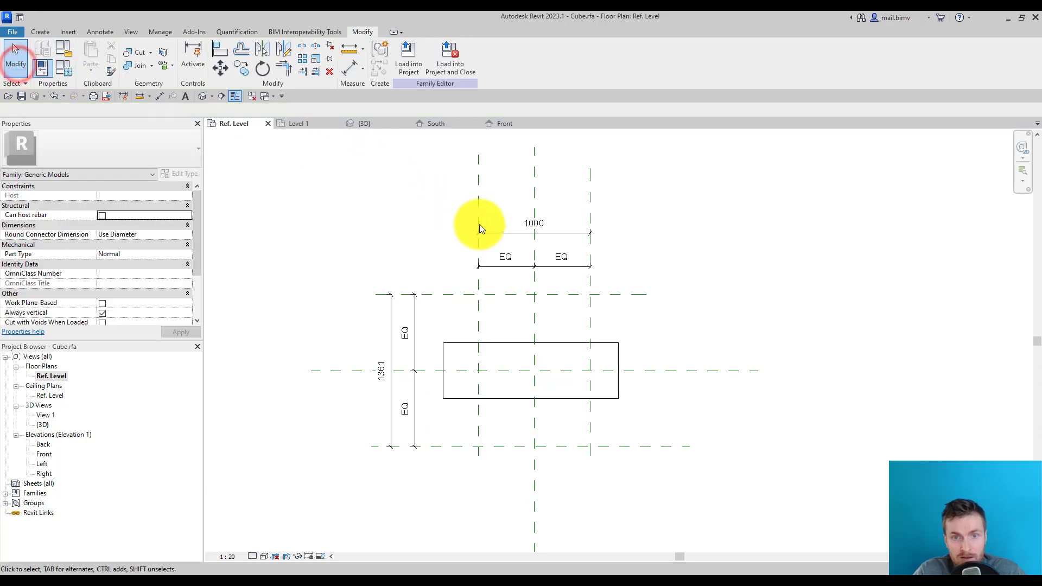
Label the overall dimensions Width = 1500 and Height = 500, resizing the planes to match.
left_click(534, 232)
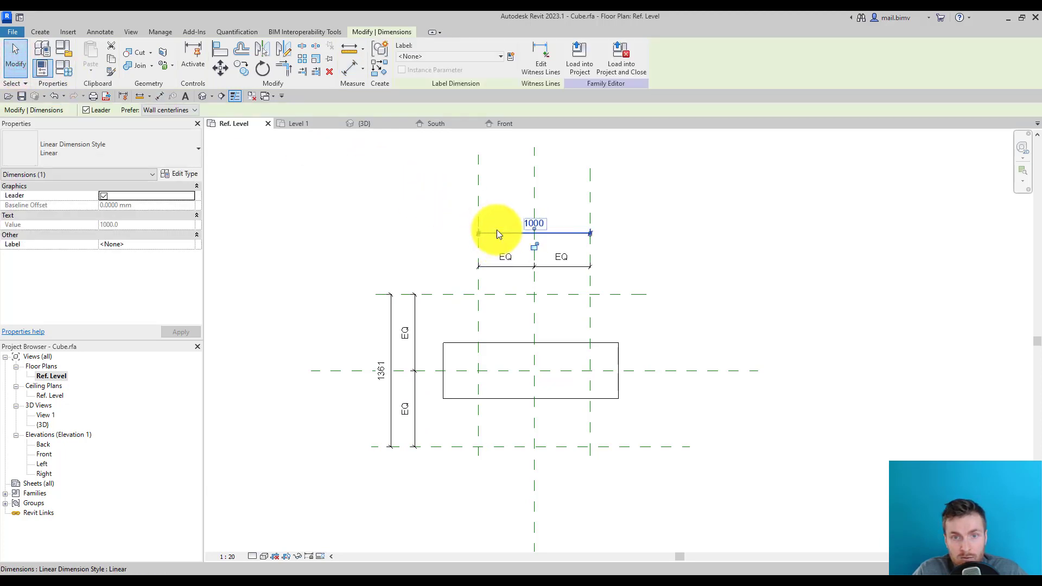
left_click(499, 55)
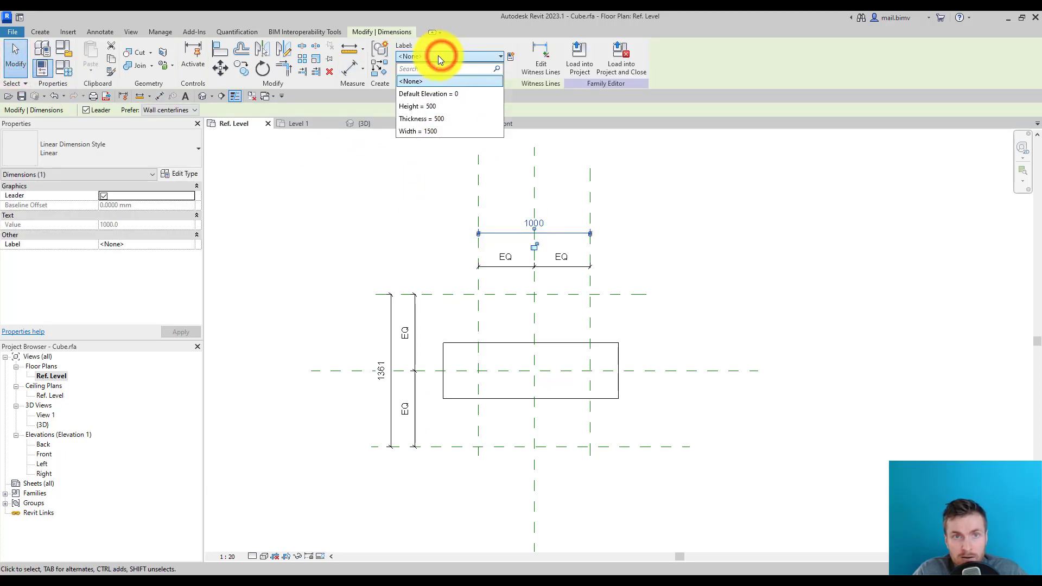
left_click(410, 81)
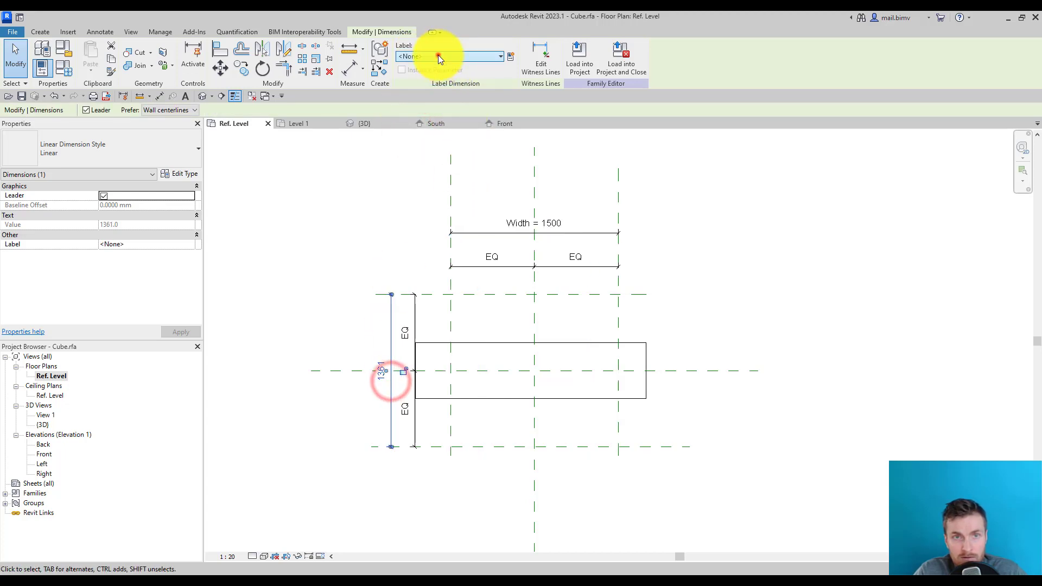
left_click(438, 56)
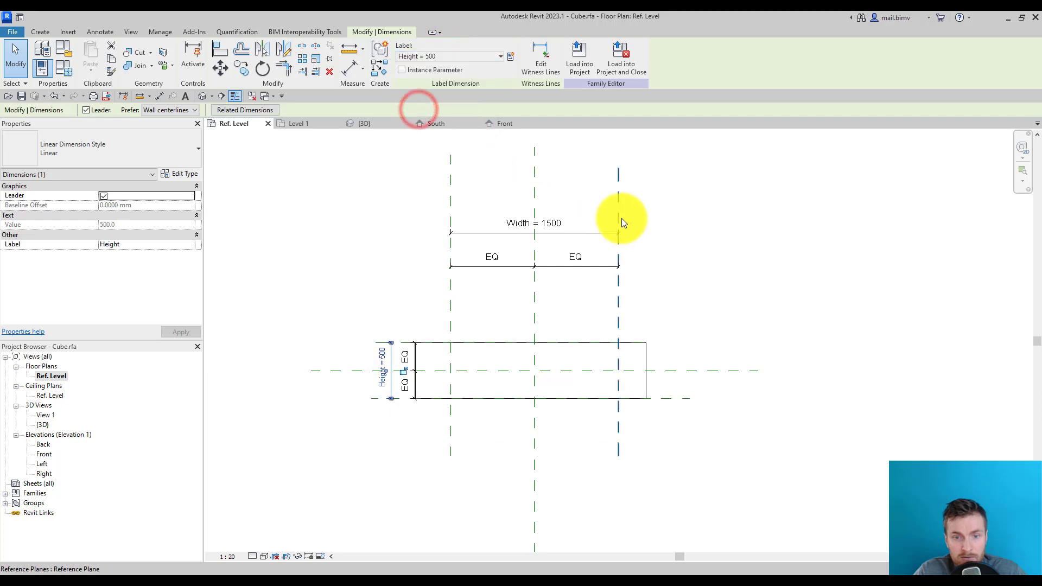
mouse_move(420, 239)
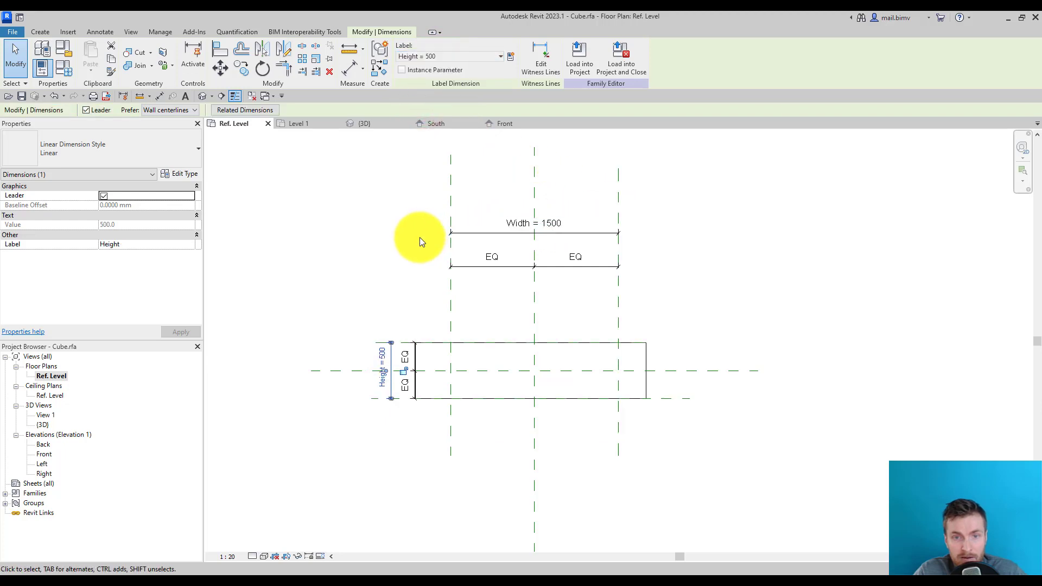
left_click(405, 369)
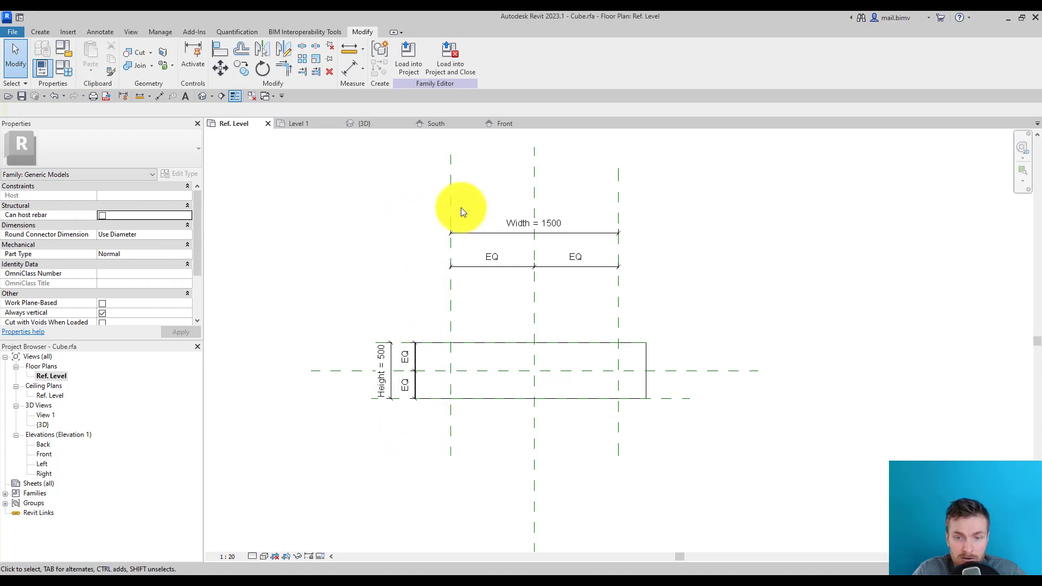
mouse_move(413, 306)
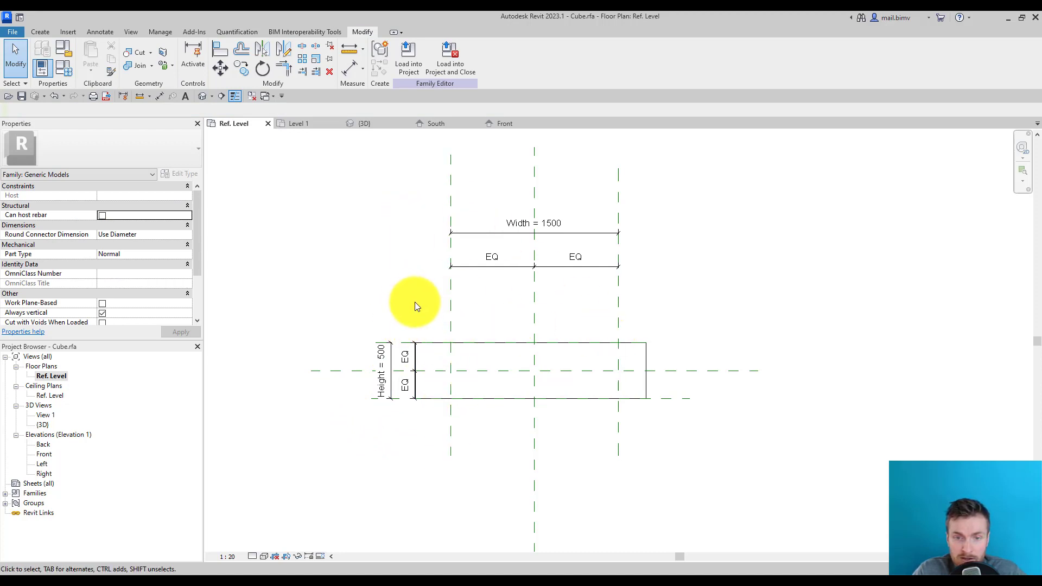
mouse_move(525, 366)
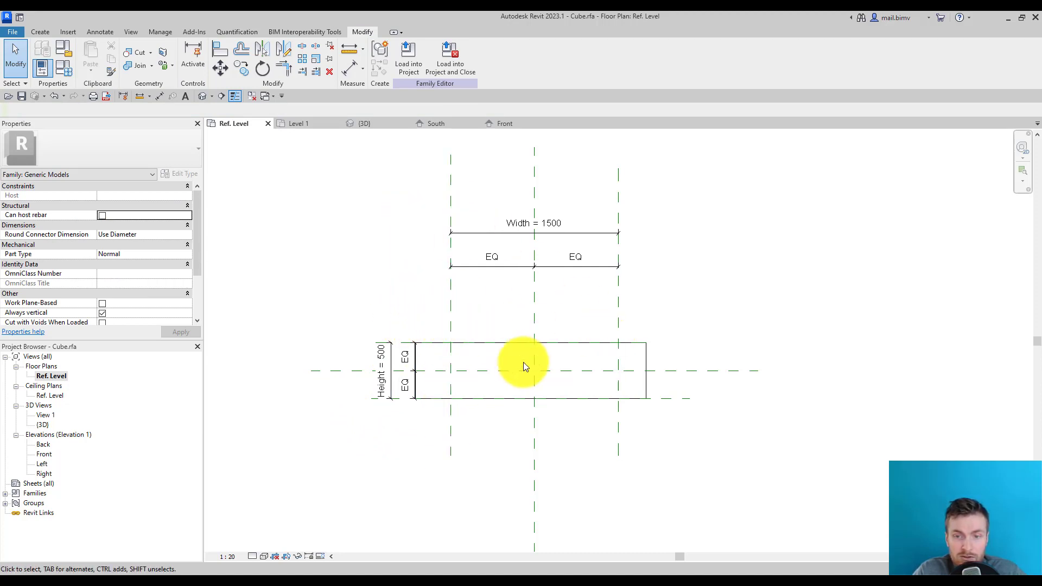
Select the rectangular extrusion, running 0 to 500, ready to align its edges to the planes.
left_click(526, 365)
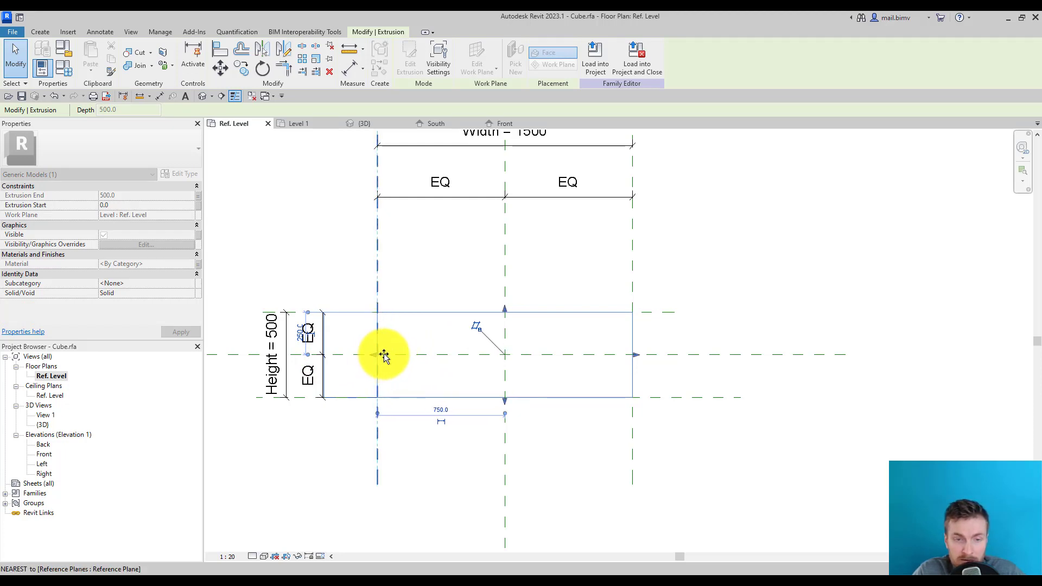
mouse_move(376, 356)
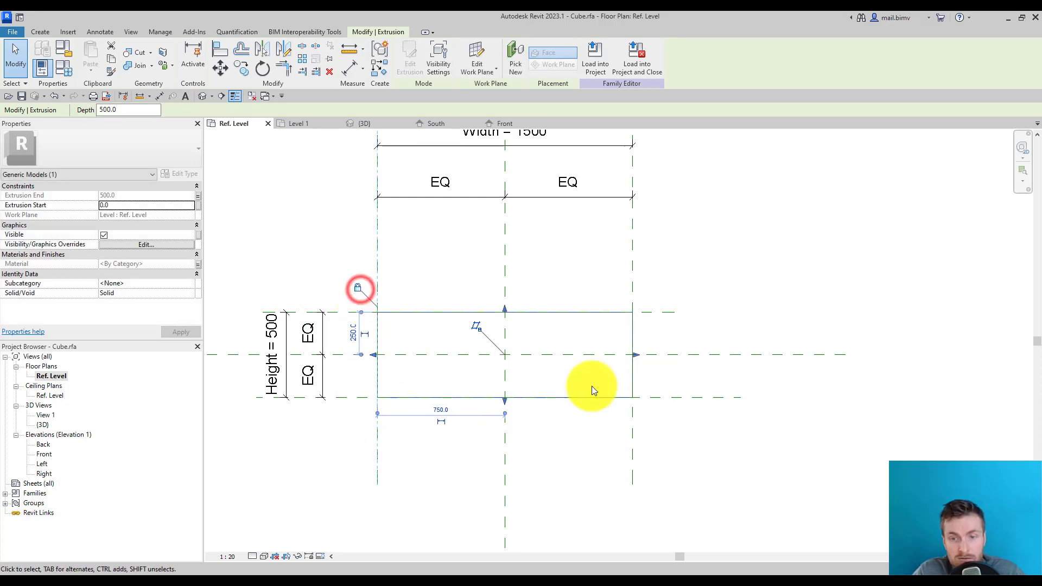
mouse_move(349, 454)
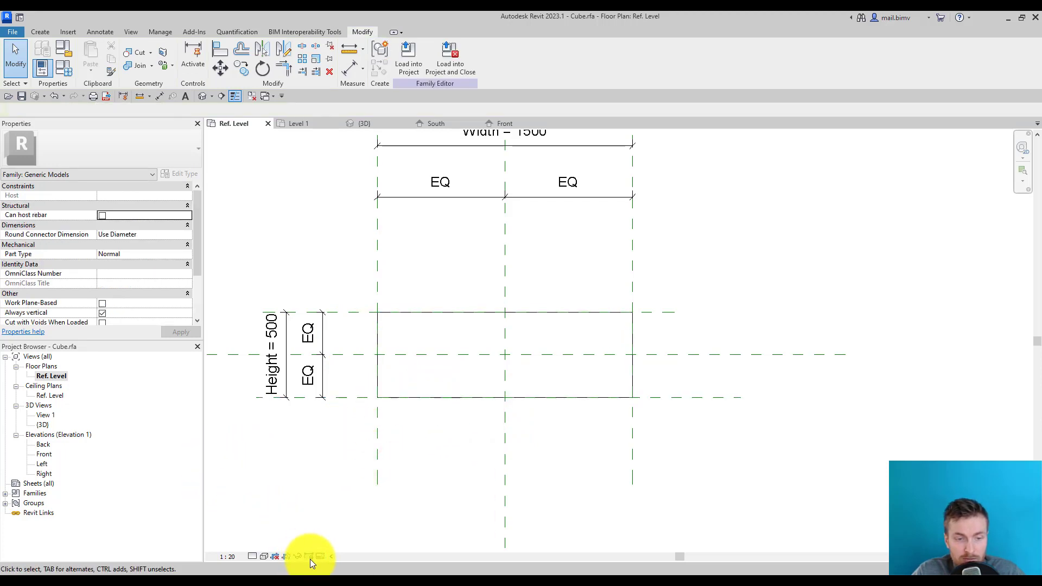
left_click(311, 556)
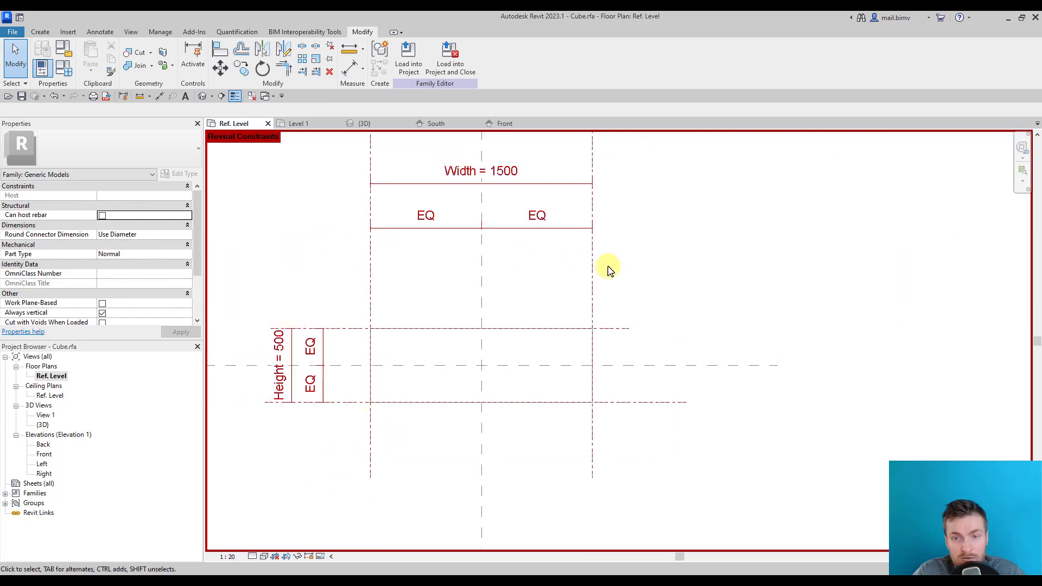
mouse_move(353, 424)
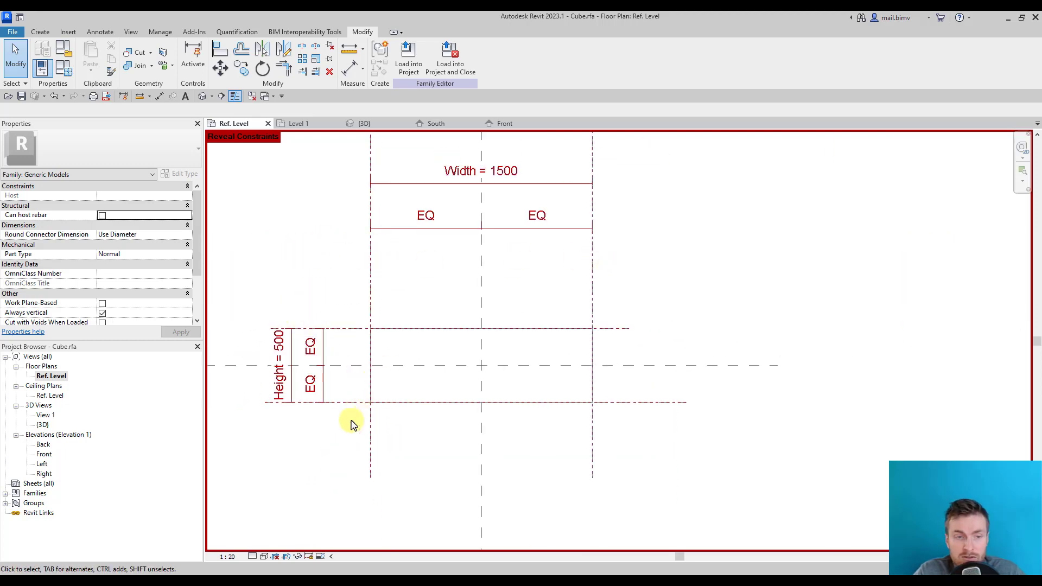
mouse_move(365, 446)
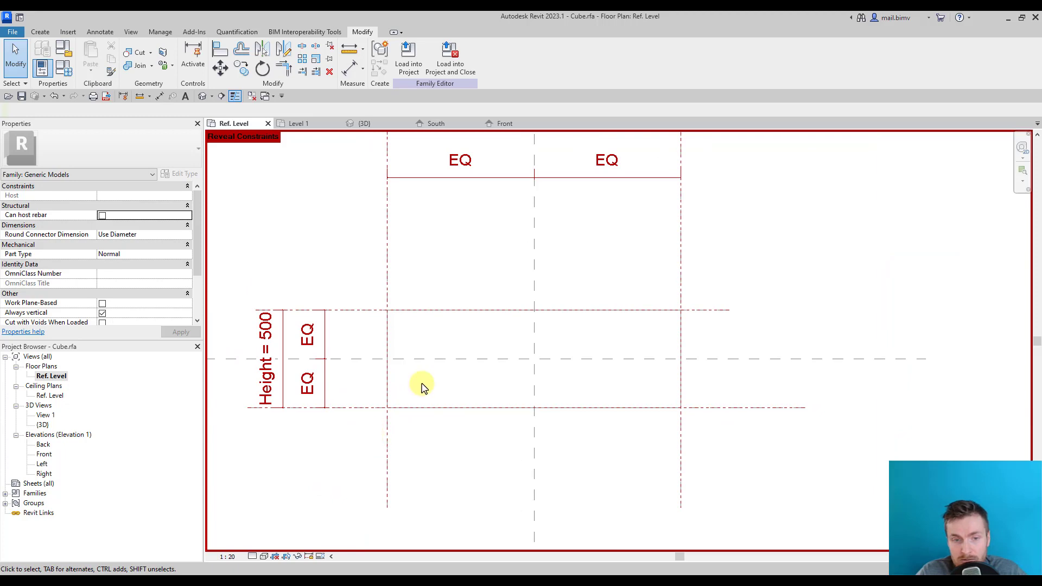
mouse_move(313, 542)
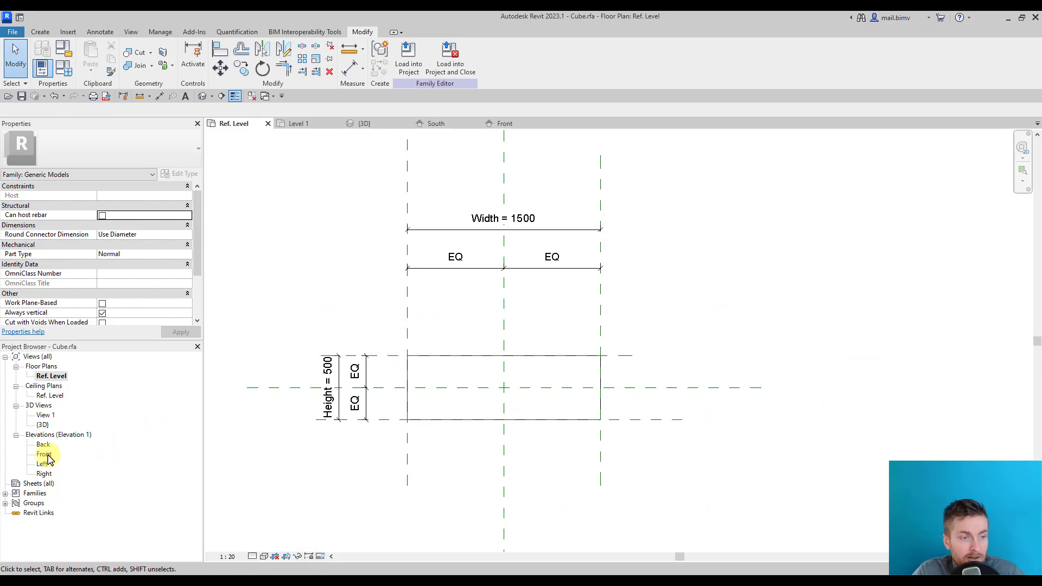
In the Front elevation start a Reference Plane above the box, dismissing save and load prompts.
double_click(44, 454)
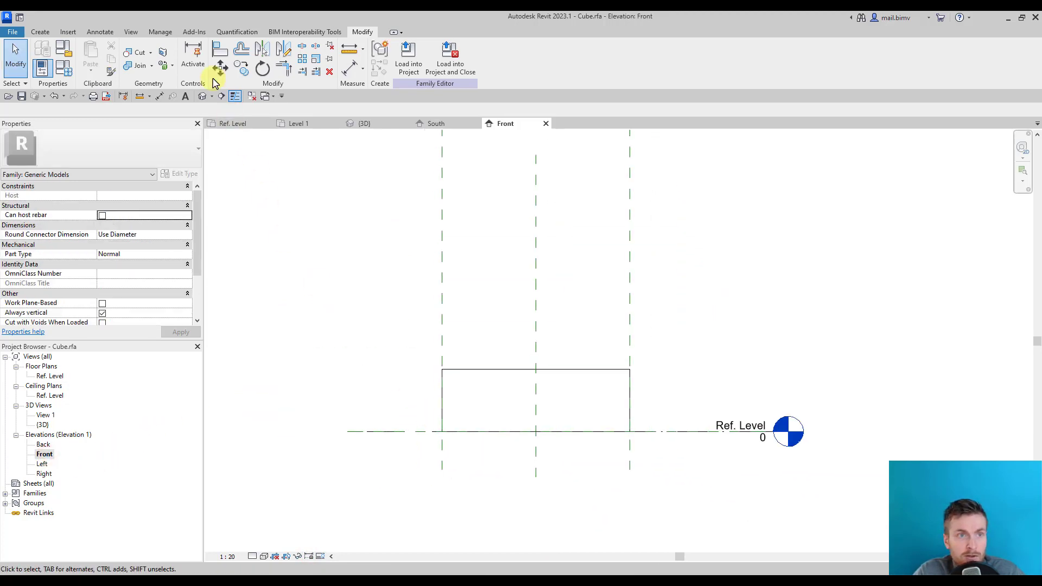
left_click(40, 31)
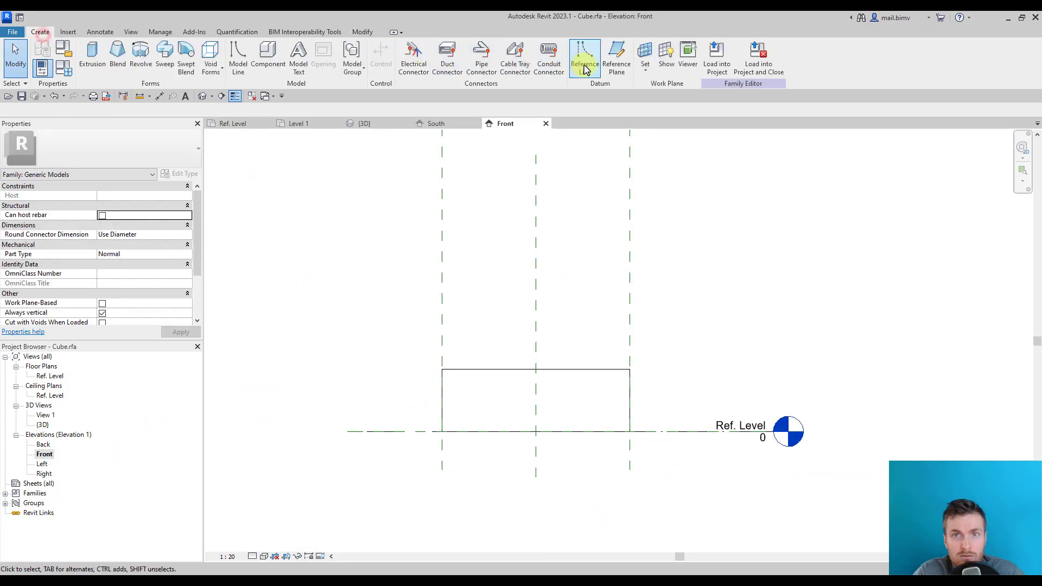
left_click(584, 58)
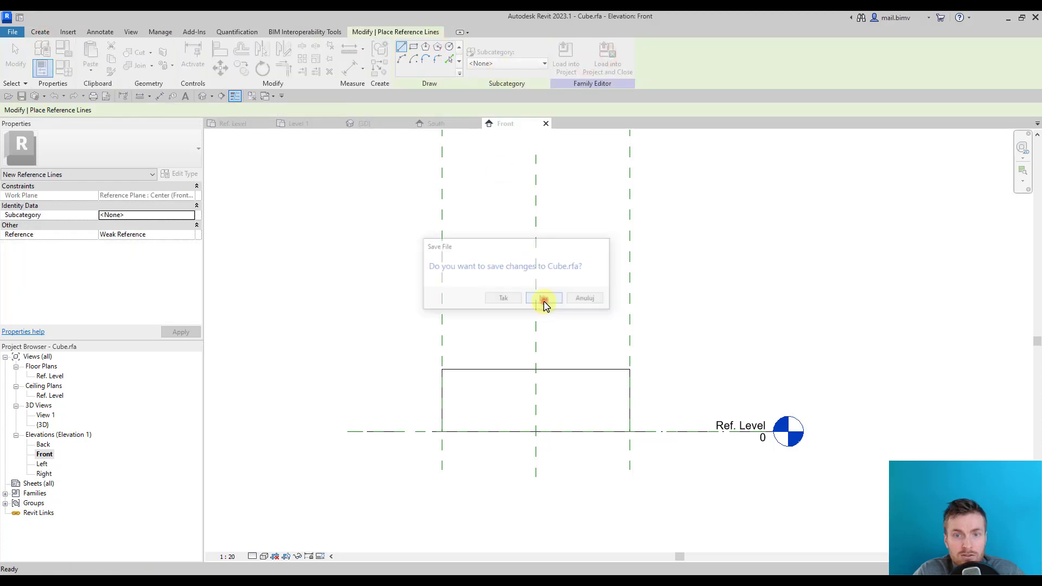
left_click(544, 297)
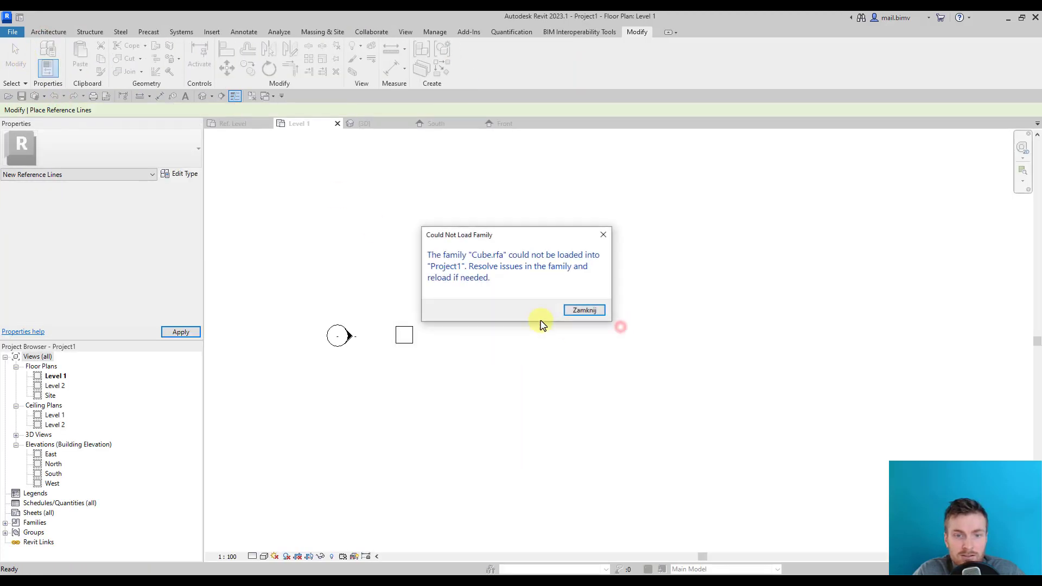
left_click(585, 310)
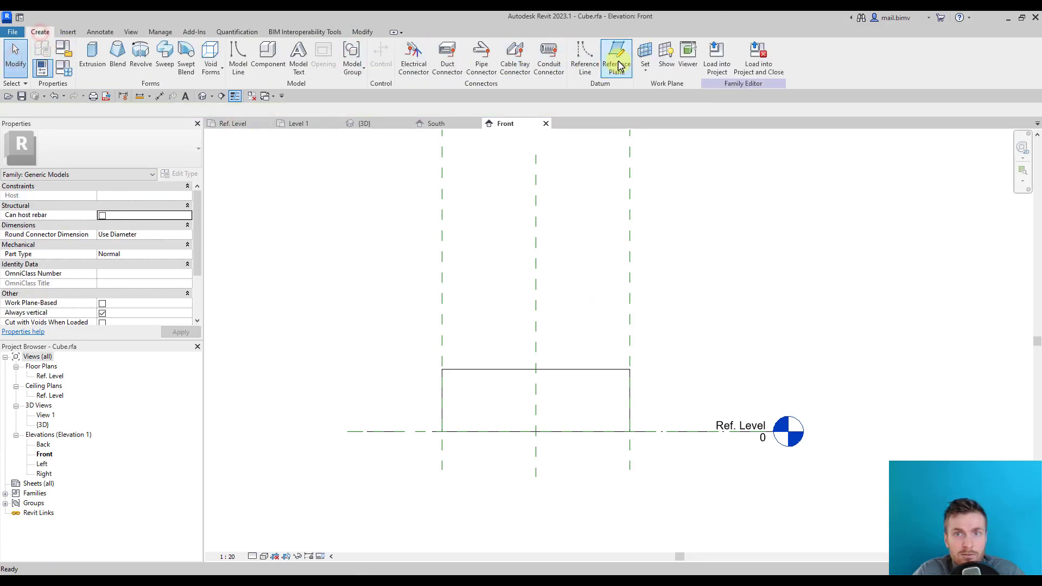
mouse_move(584, 56)
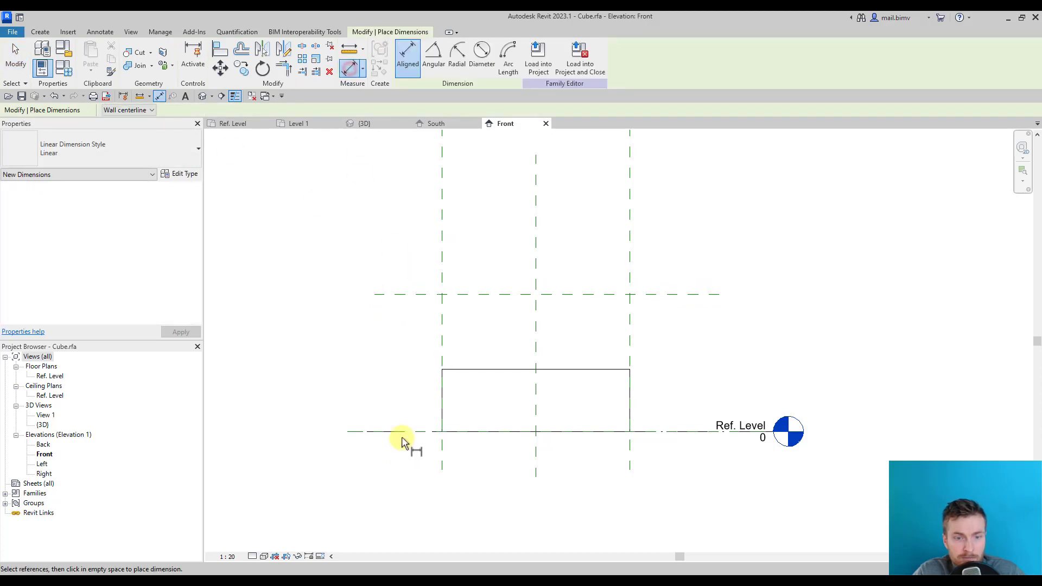
Dimension the top plane from Ref. Level and label it Thickness = 600.
left_click(405, 432)
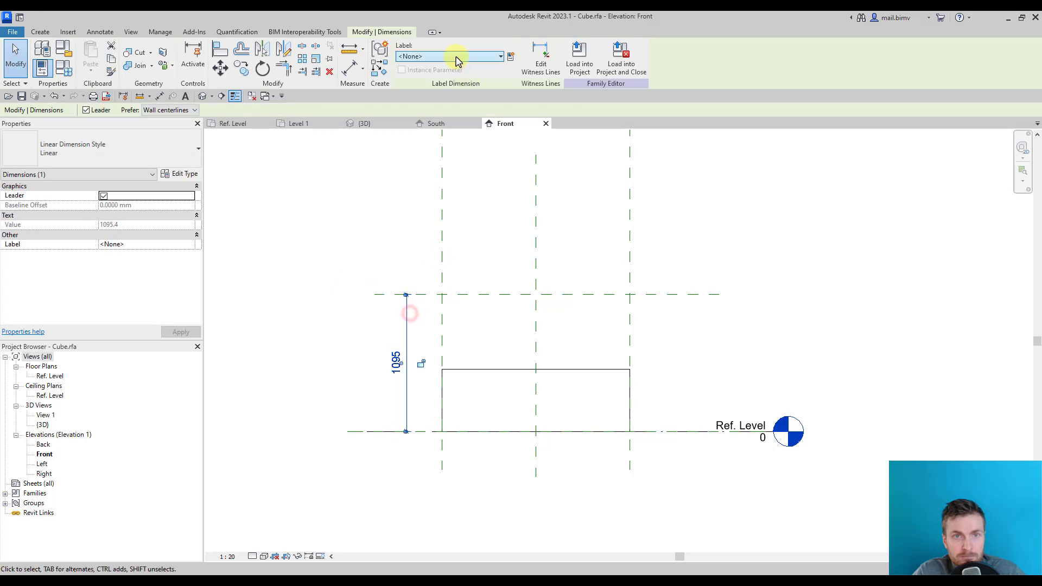
left_click(451, 55)
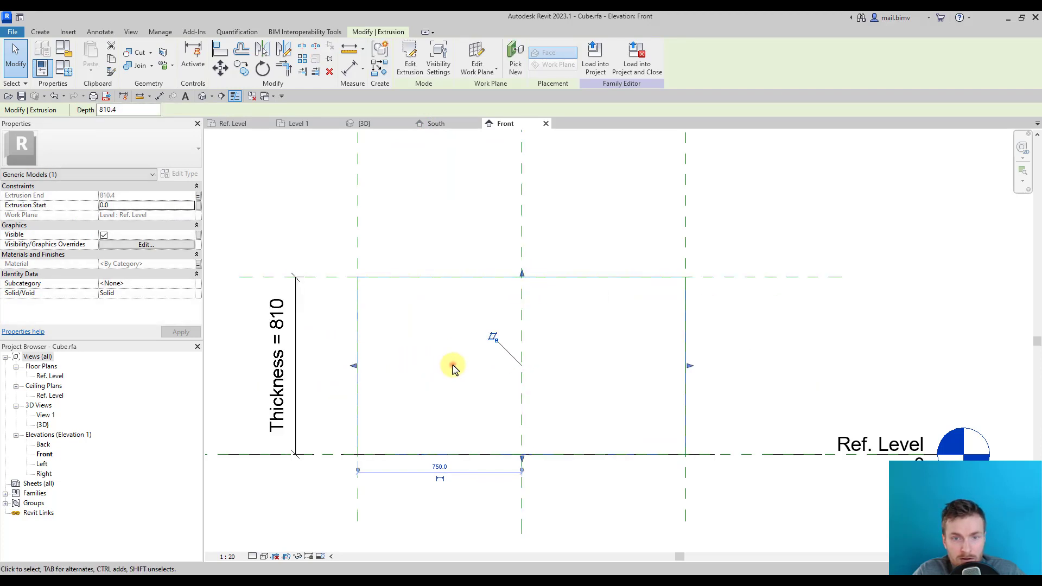
left_click(325, 278)
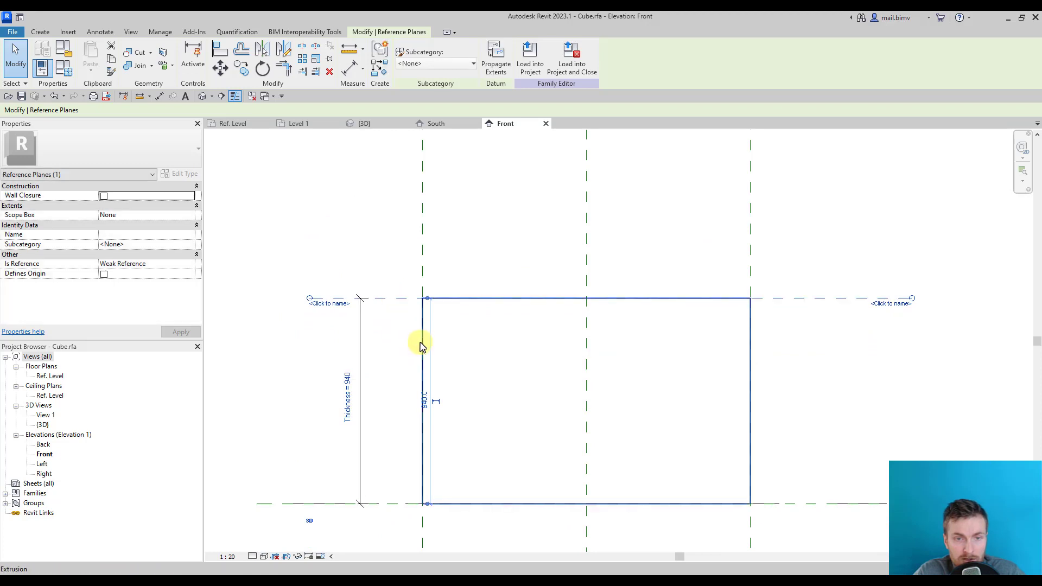
Lock the box's top edge to the Thickness reference plane so it follows 600.
left_click(586, 299)
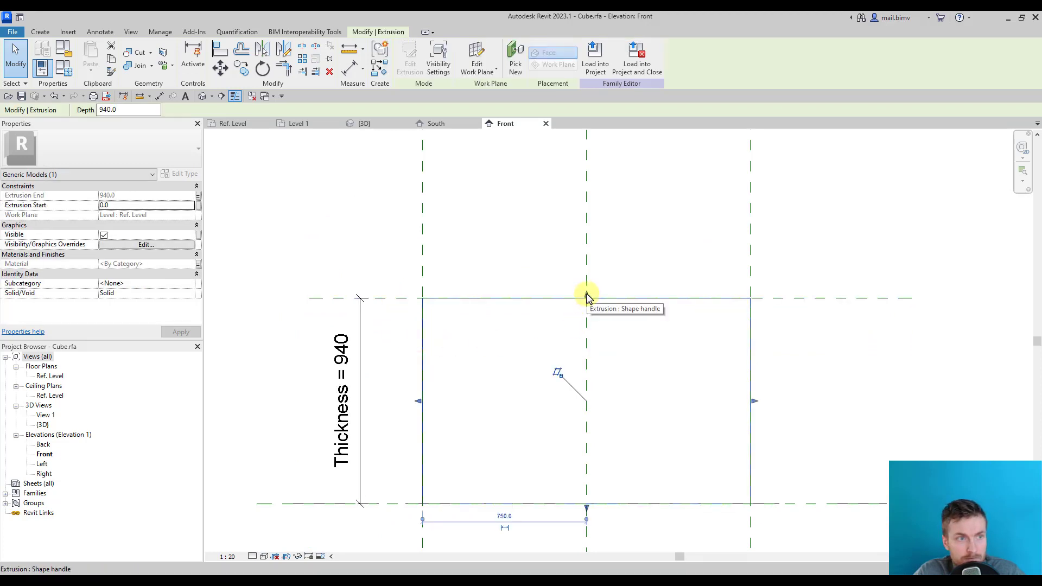
left_click(391, 298)
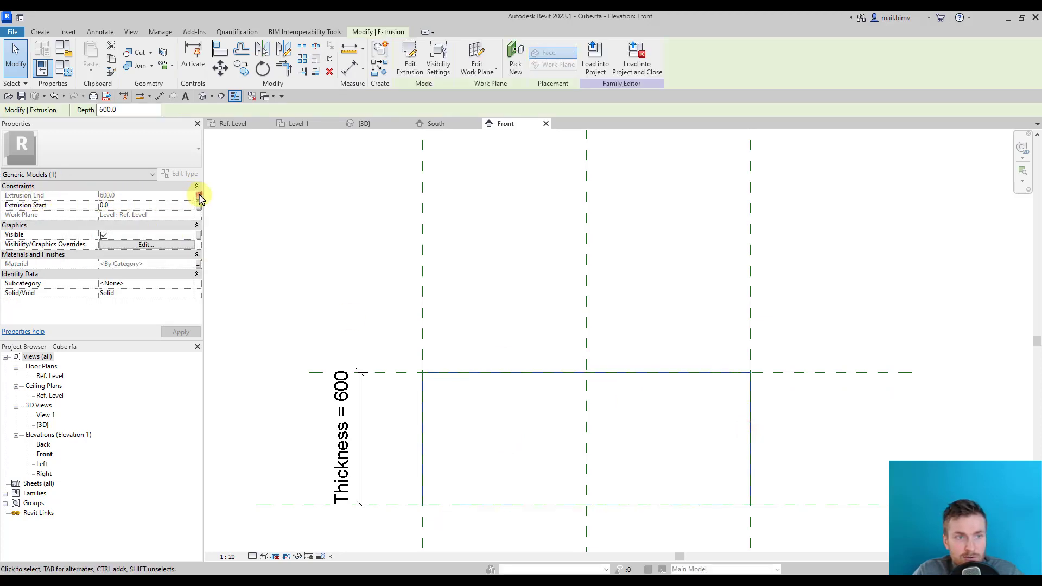
Associate Extrusion End with the Thickness parameter, now driving the box at 500.
left_click(199, 194)
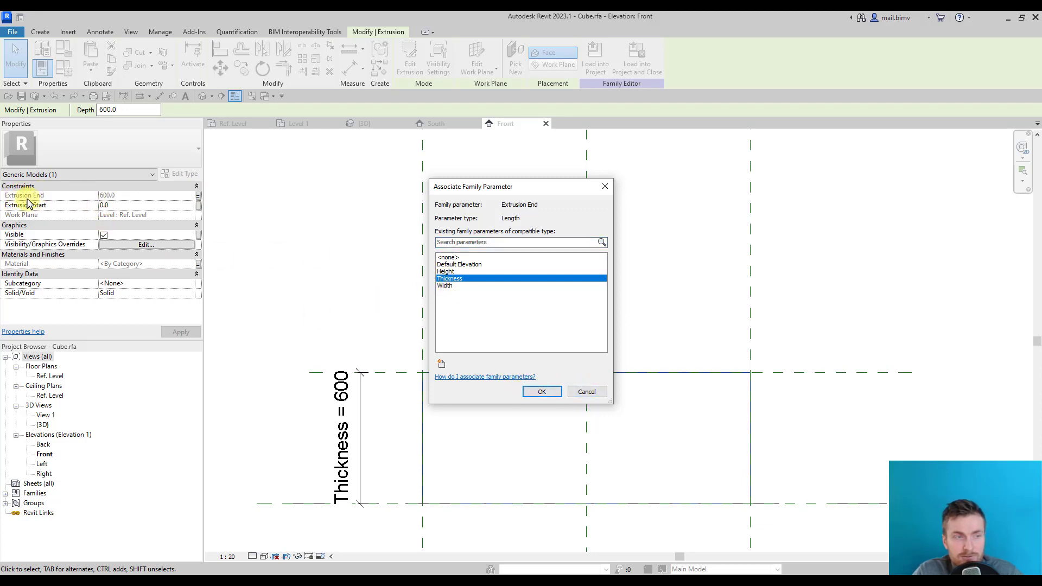
mouse_move(407, 251)
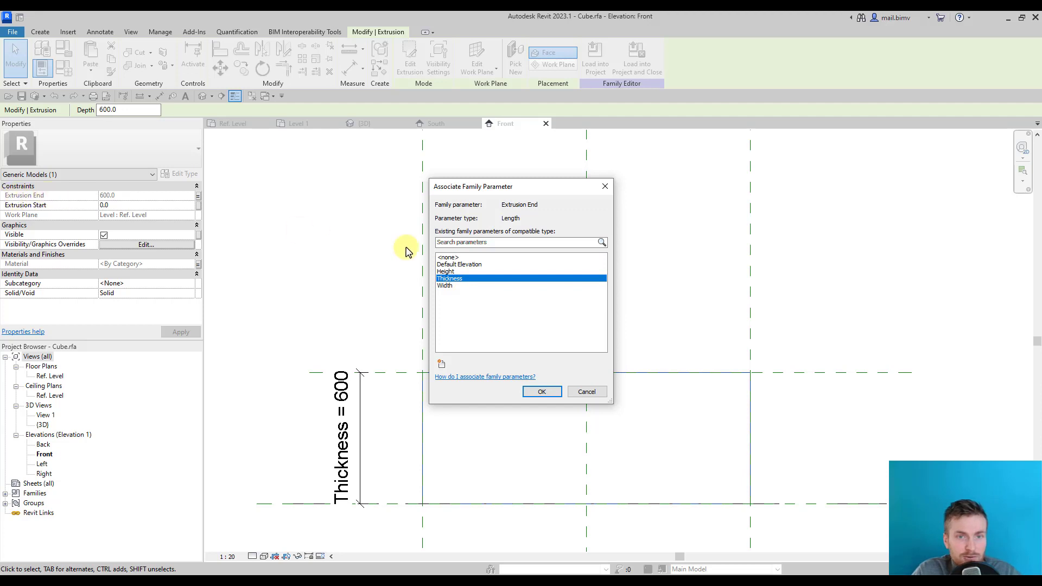
left_click(541, 391)
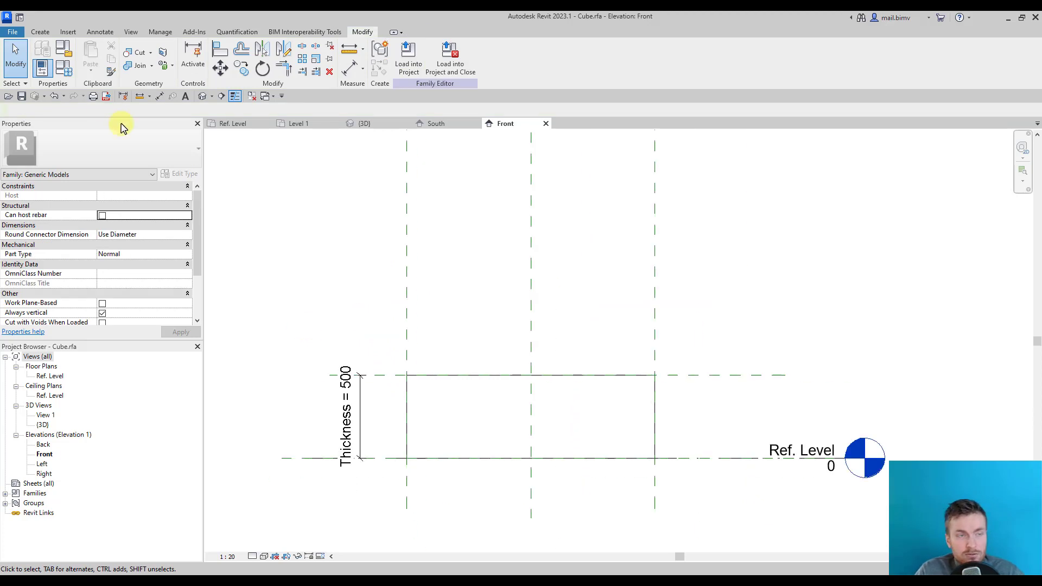
In 3D set Height to 800 in Family Types and apply, flexing the box to 800 by 800 by 200.
left_click(364, 122)
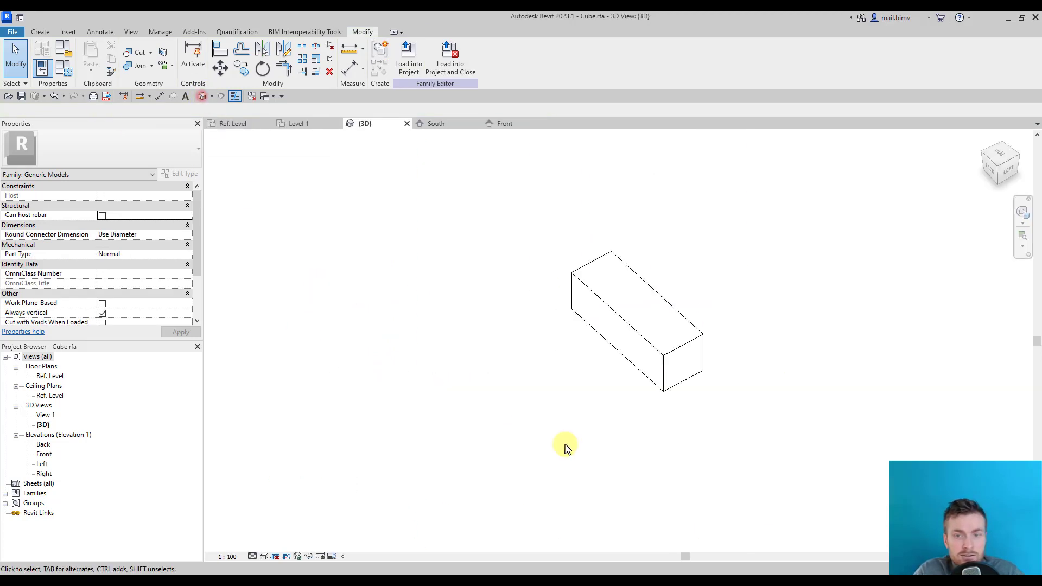
left_click(43, 68)
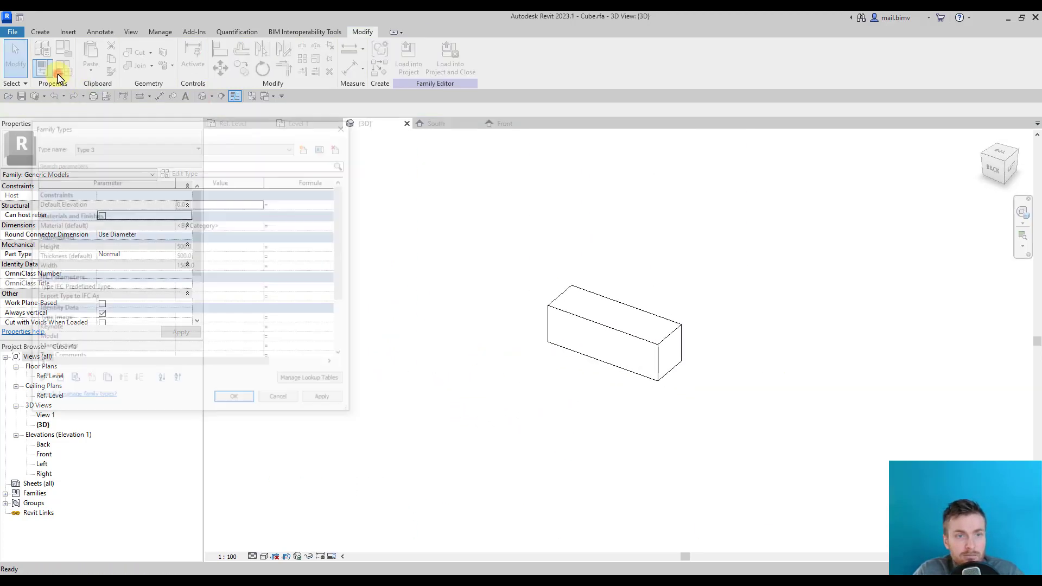
left_click(193, 266)
type("80")
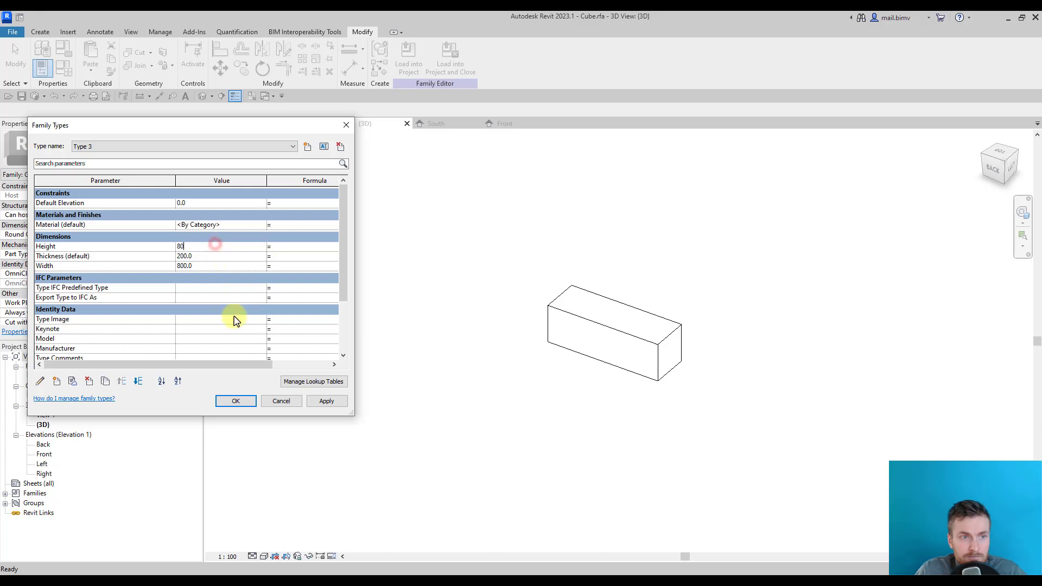
left_click(327, 401)
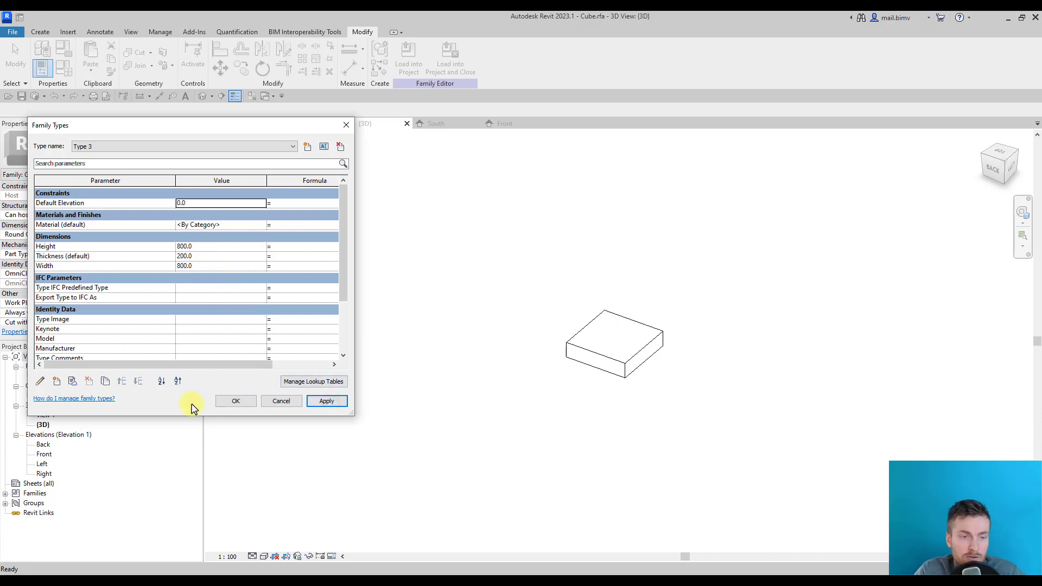
left_click(236, 401)
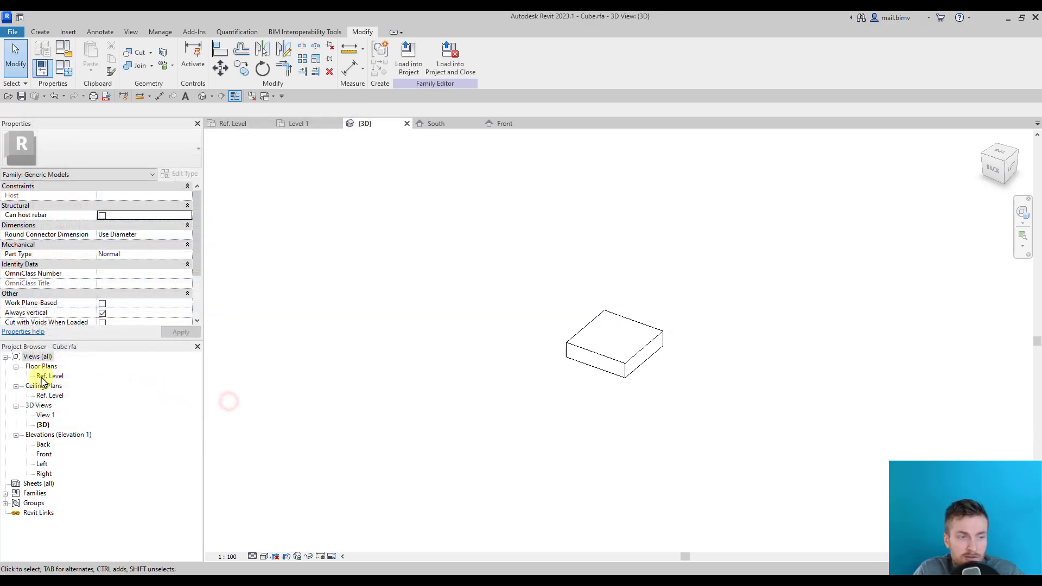
Return to the Ref. Level plan showing the 800 by 800 box between Width and Height planes.
double_click(50, 376)
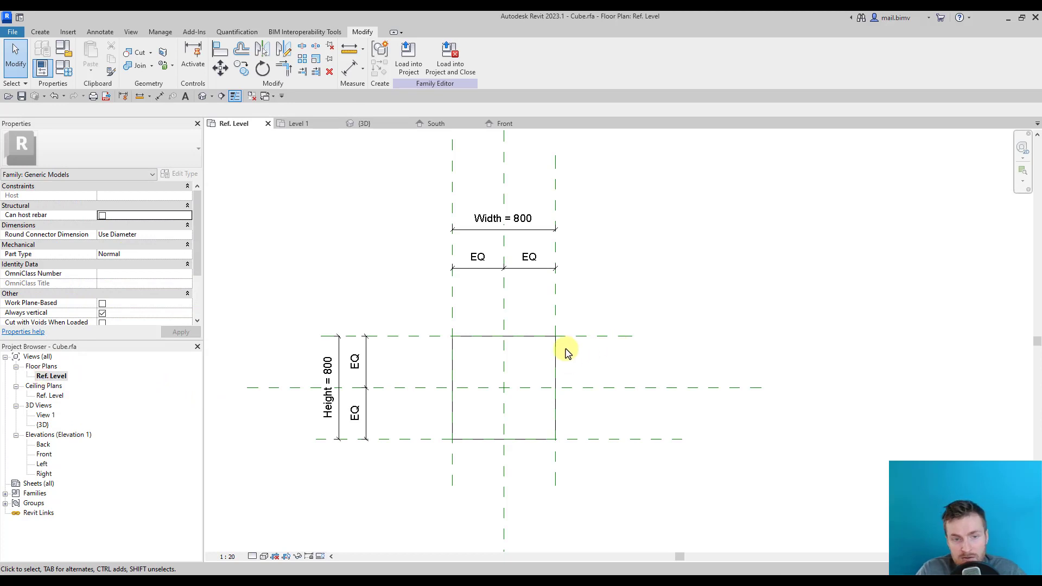
mouse_move(536, 345)
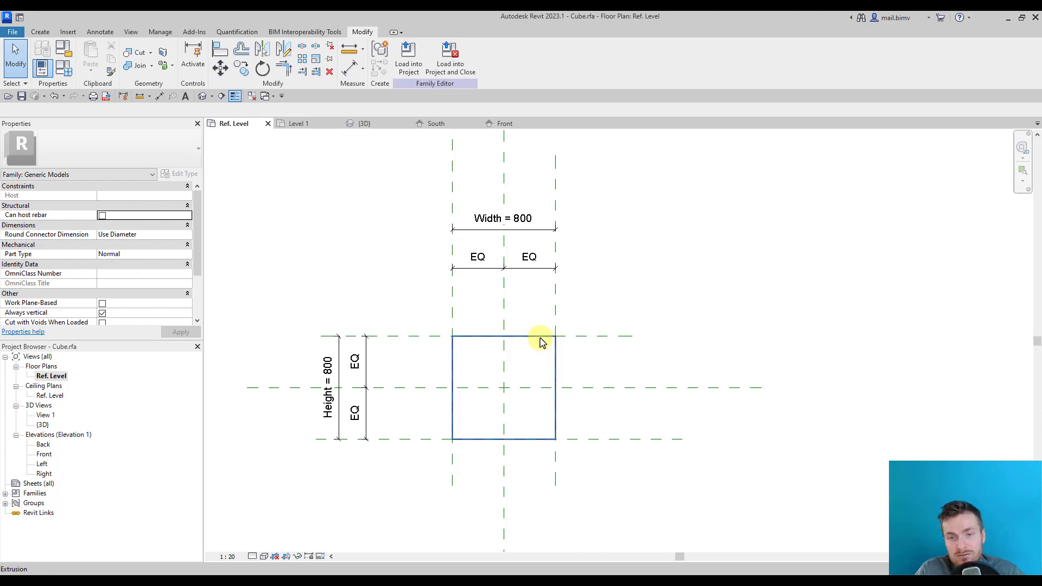
mouse_move(541, 340)
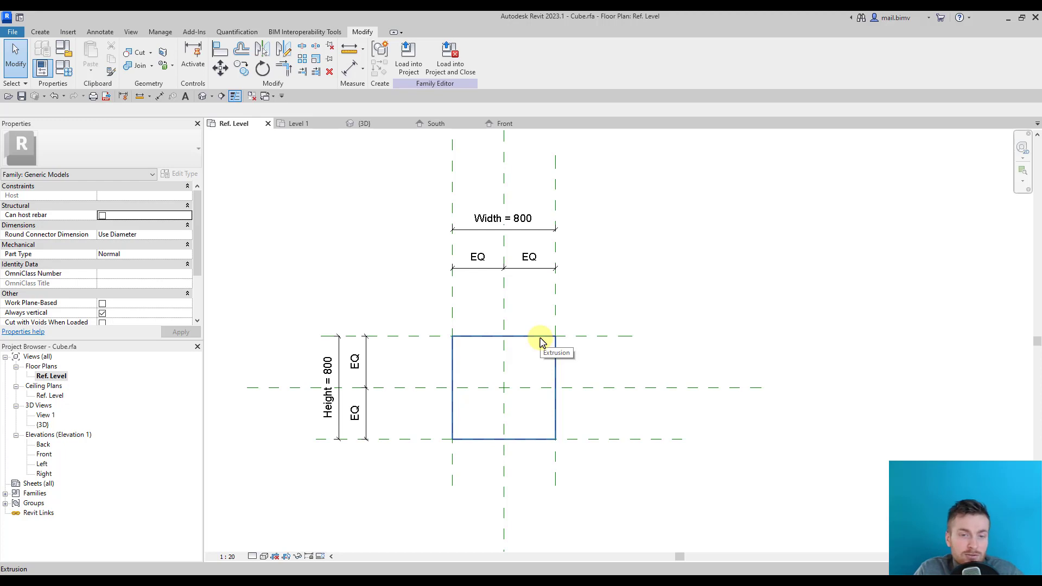
mouse_move(540, 342)
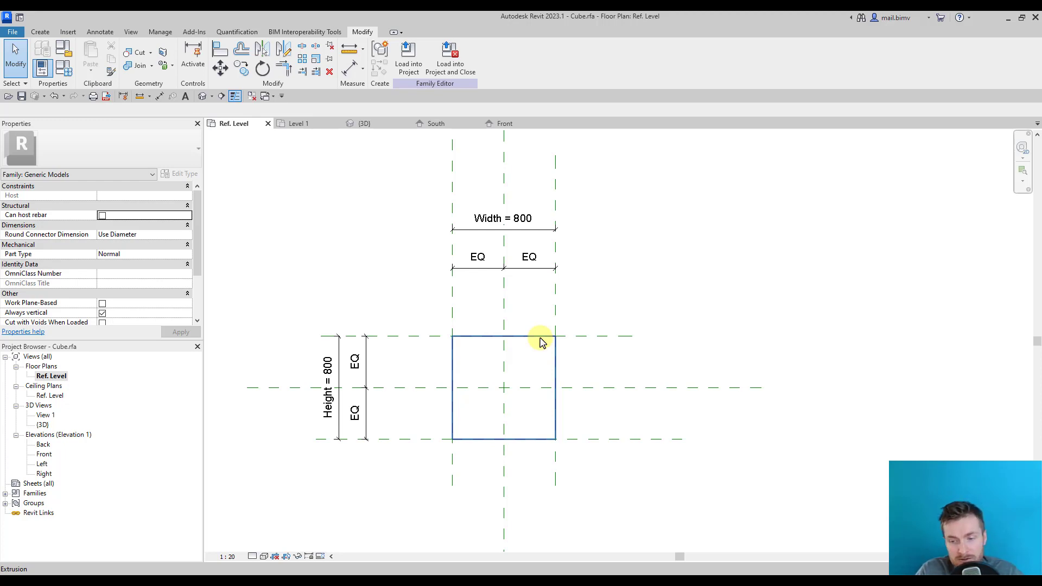
left_click(472, 314)
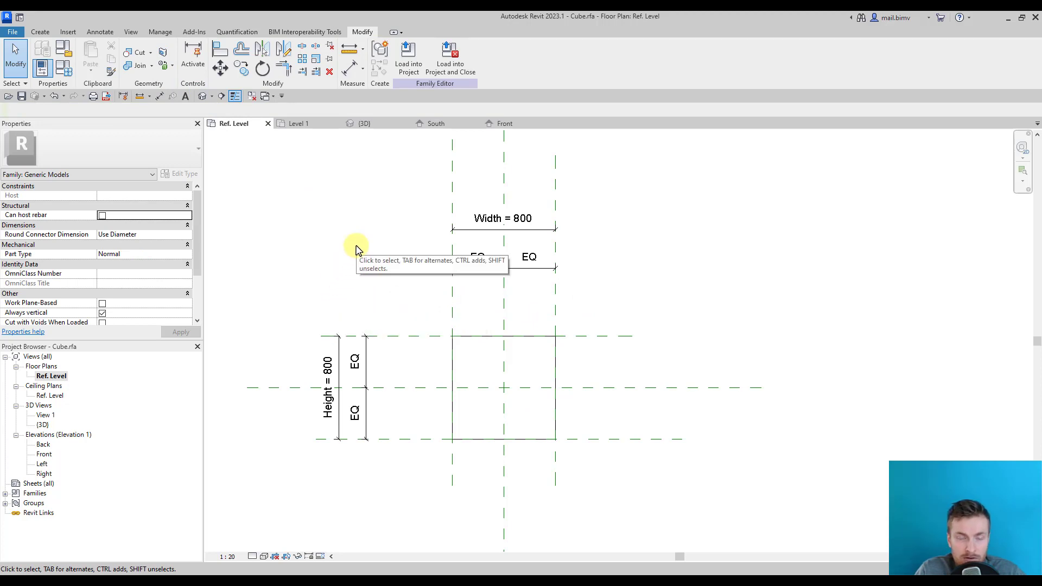
mouse_move(352, 259)
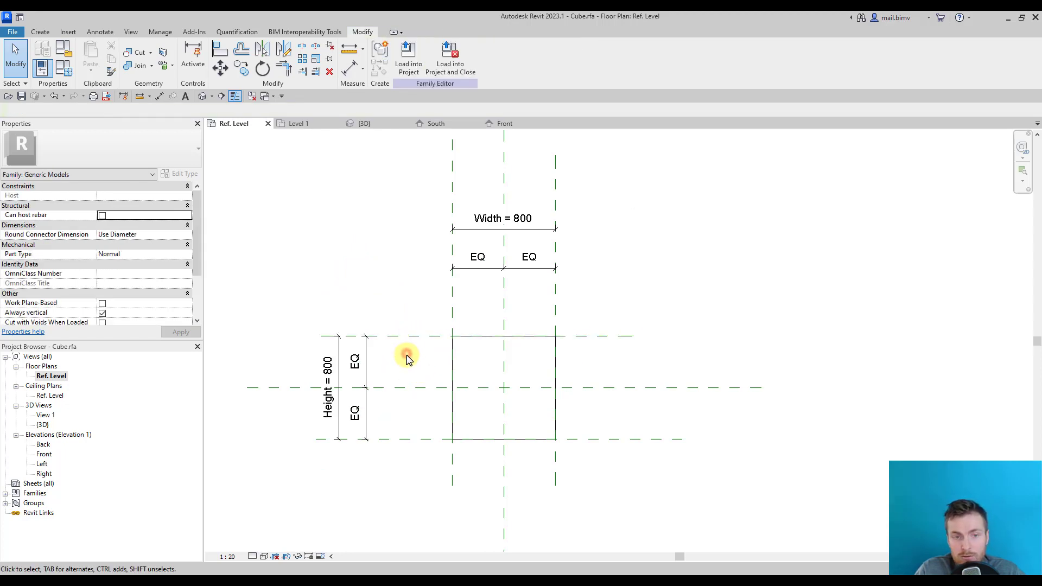
mouse_move(413, 357)
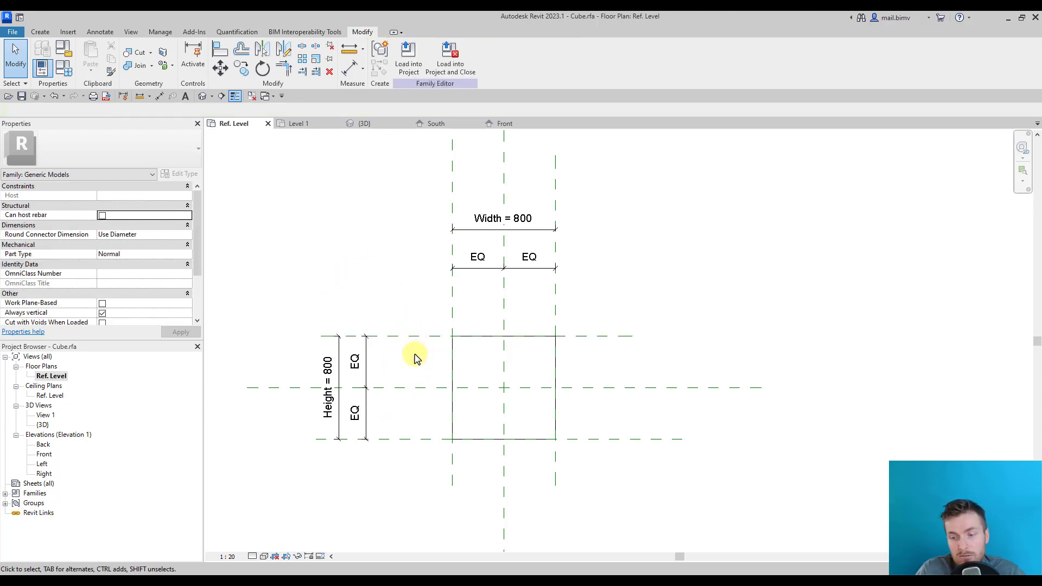